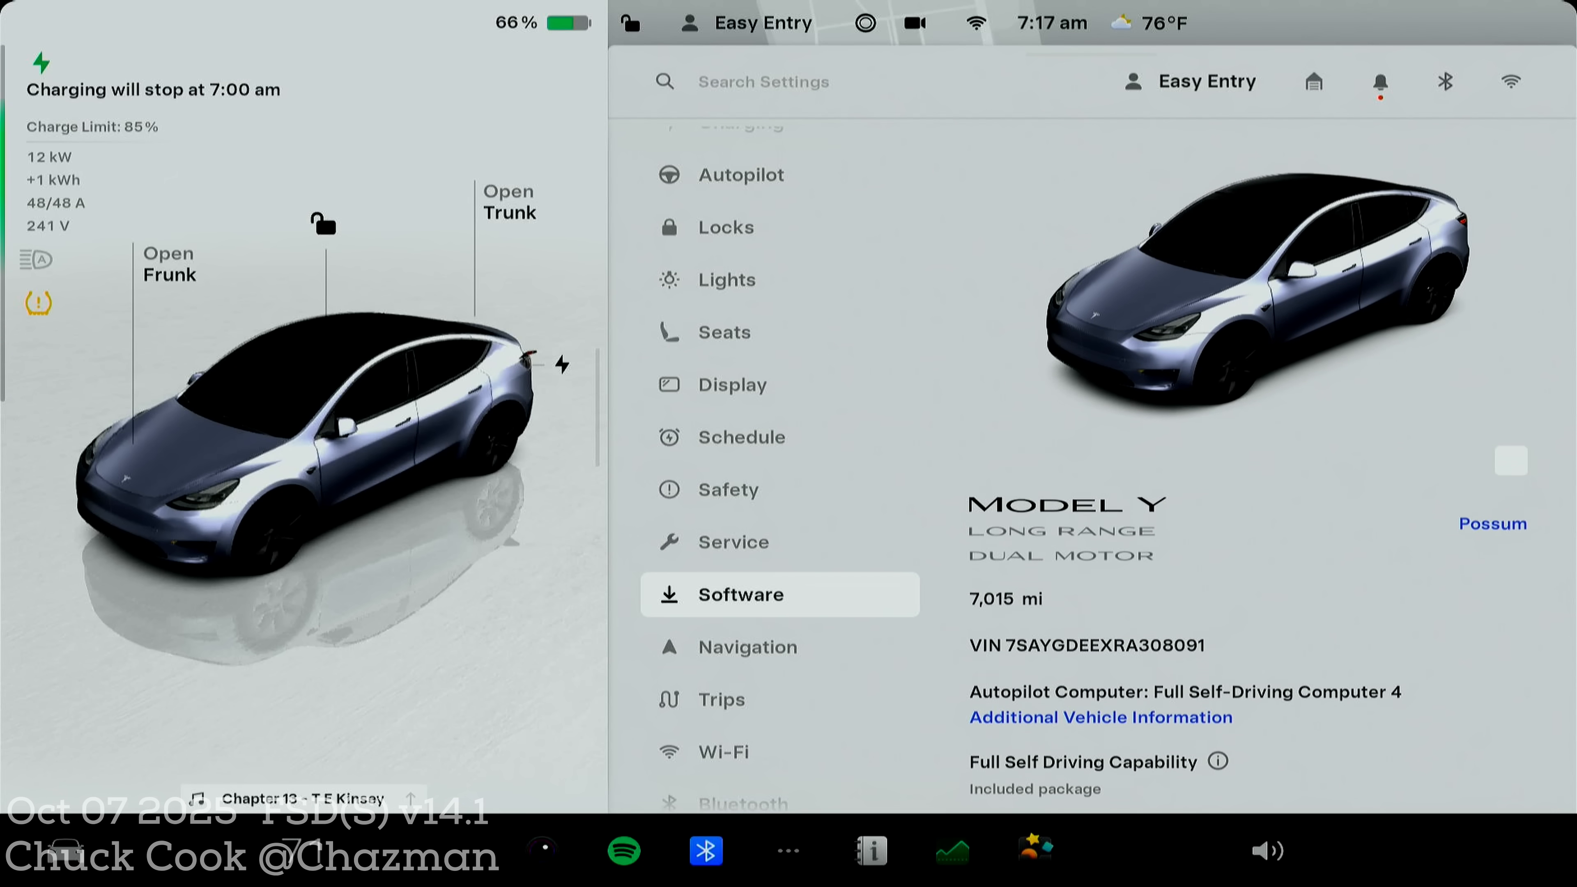
Show the software details page with version 2025.32.8.5 and FSD (Supervised) v14.1 lines
click(747, 646)
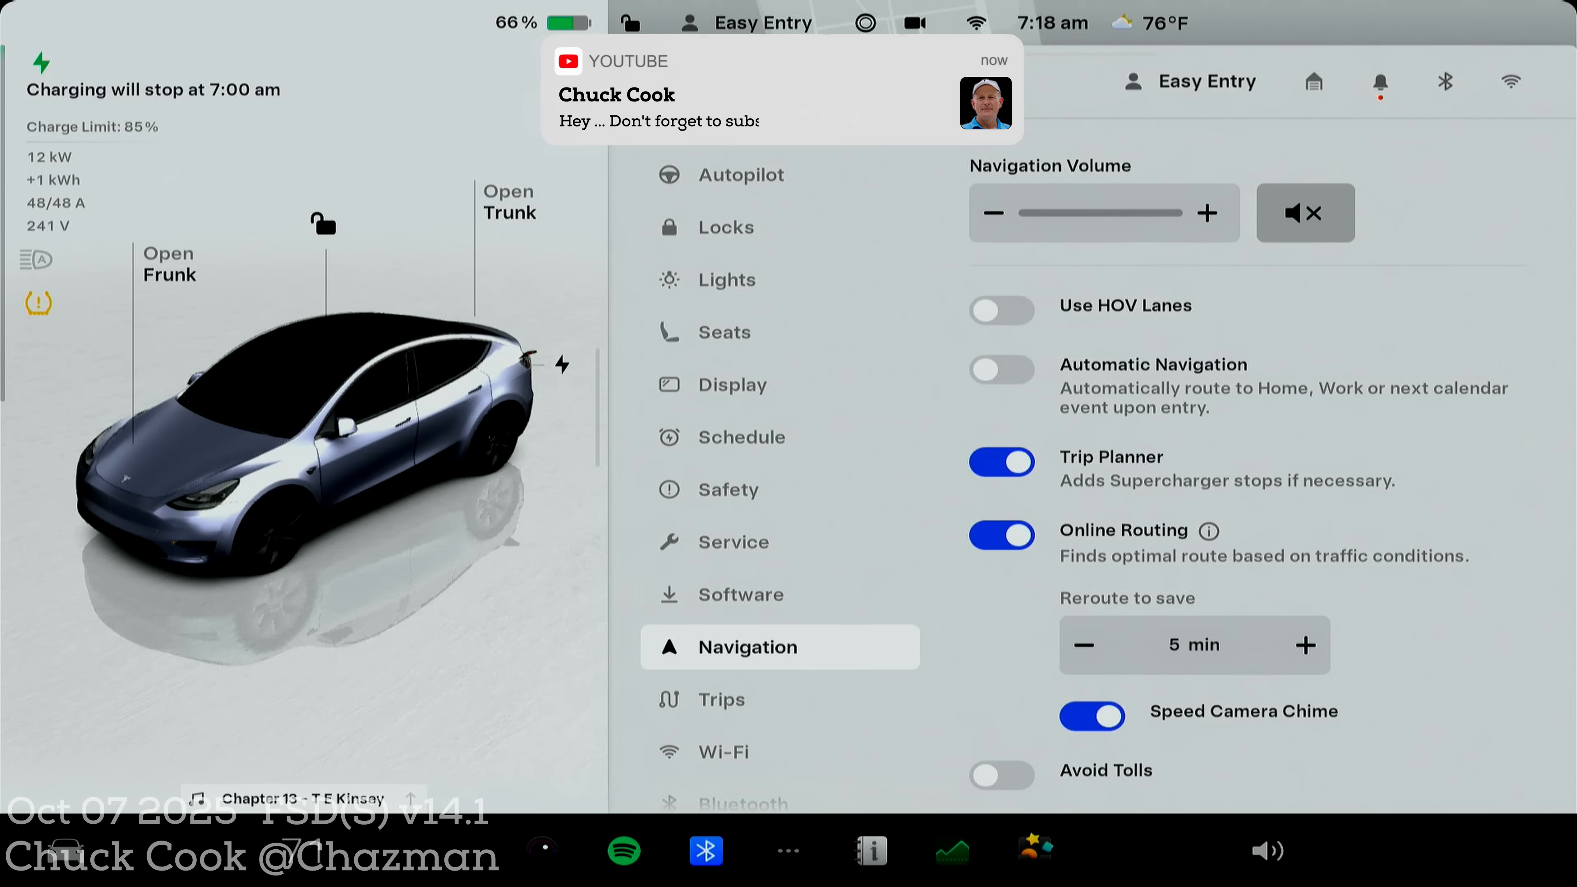
click(741, 593)
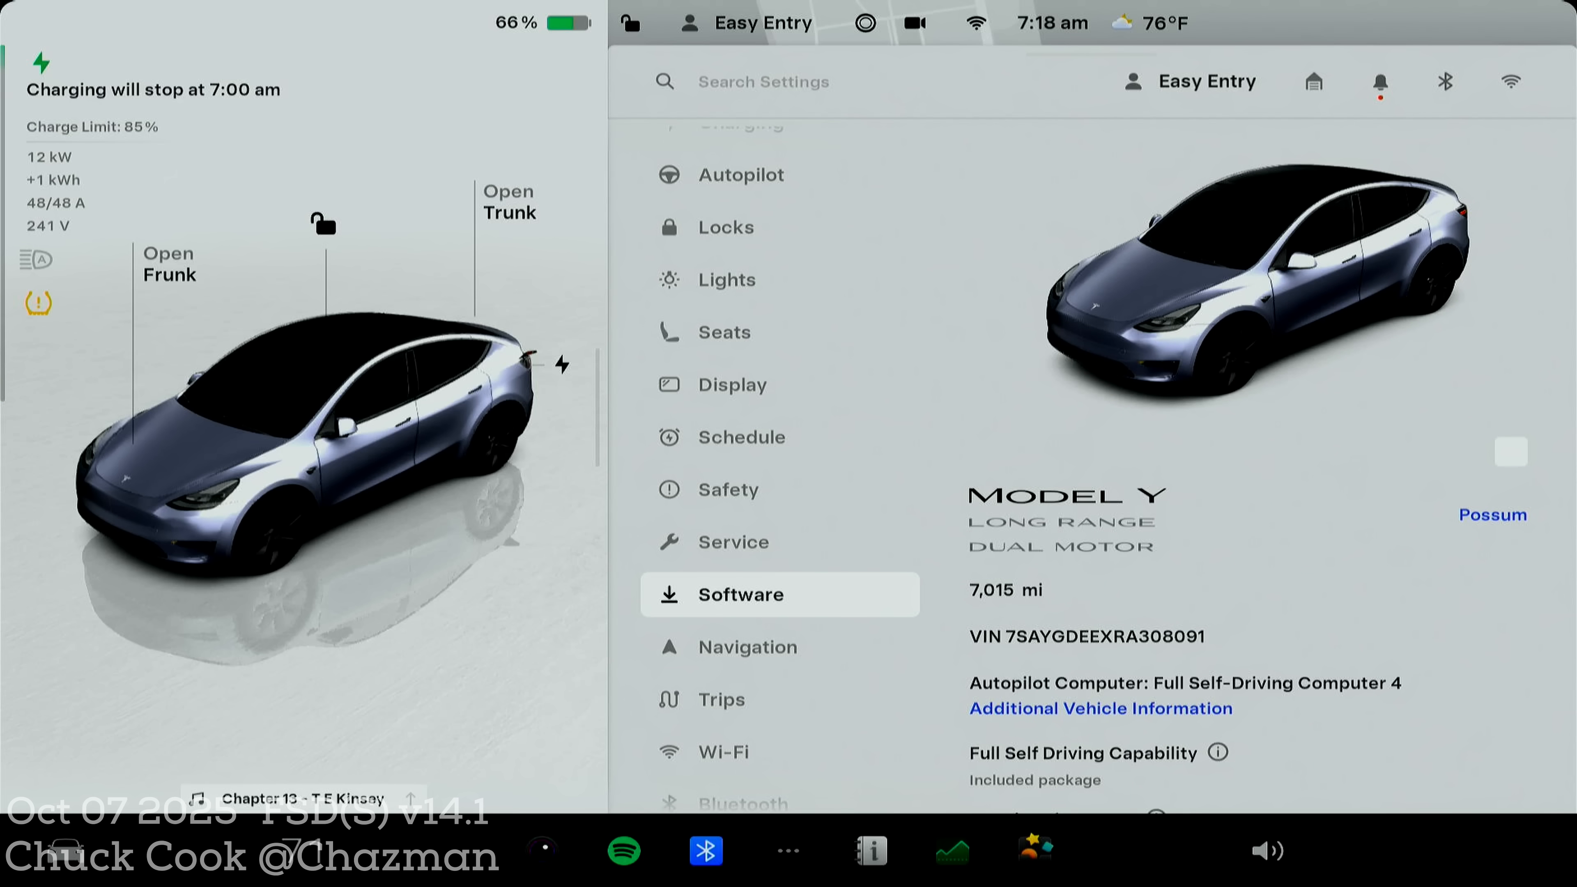
scroll(down, 3)
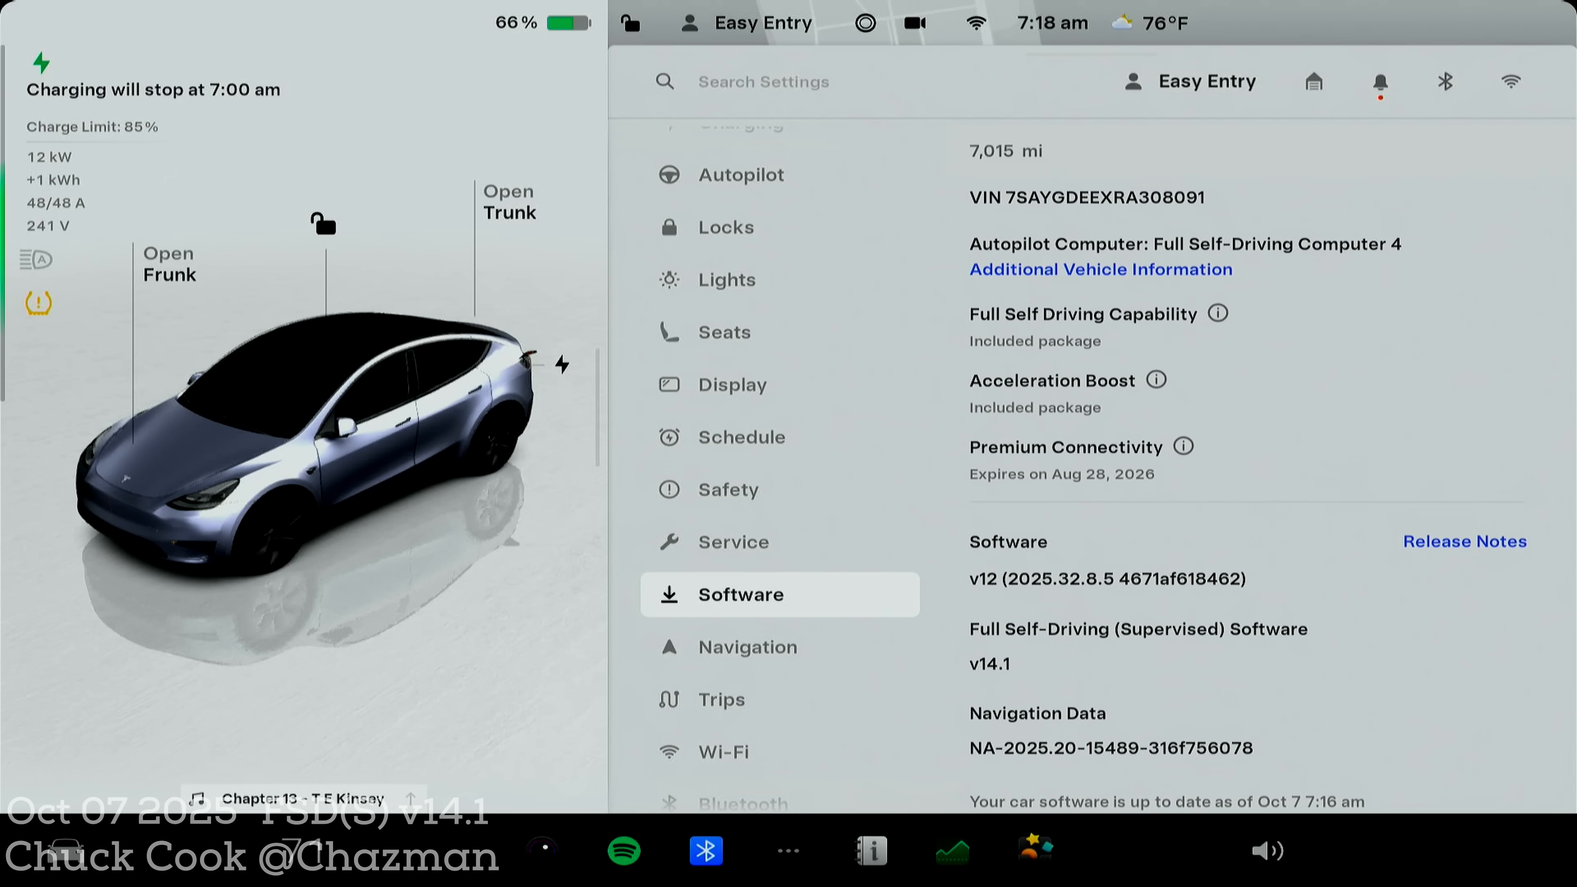
scroll(down, 3)
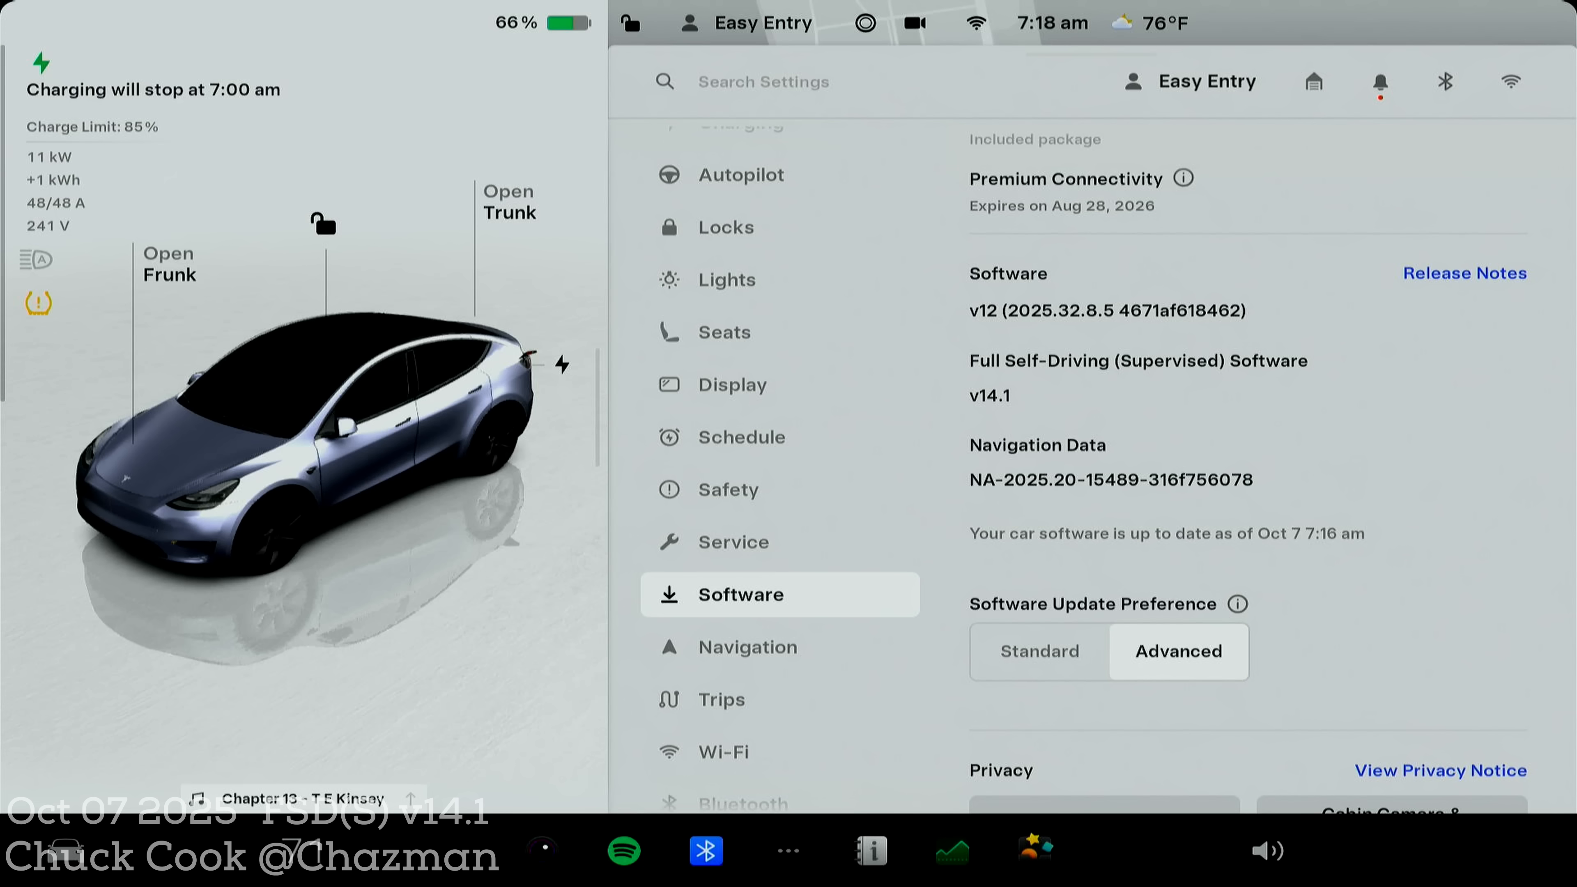
View the 2025.32.8.5 release notes and scroll through the FSD (Supervised) v14.1 summary
click(1463, 273)
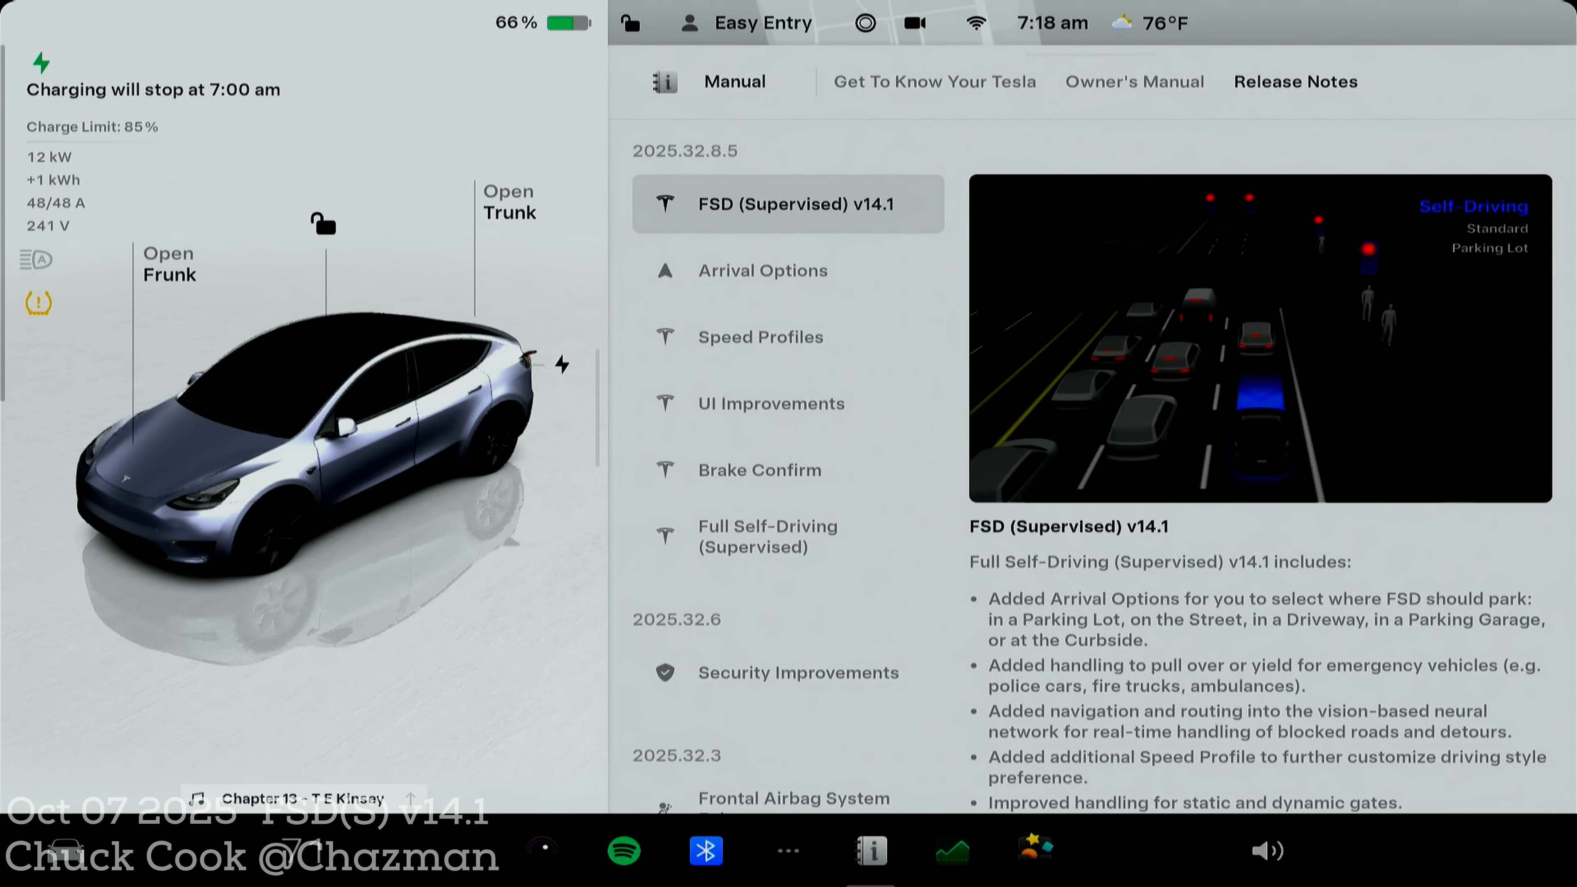
scroll(up, 3)
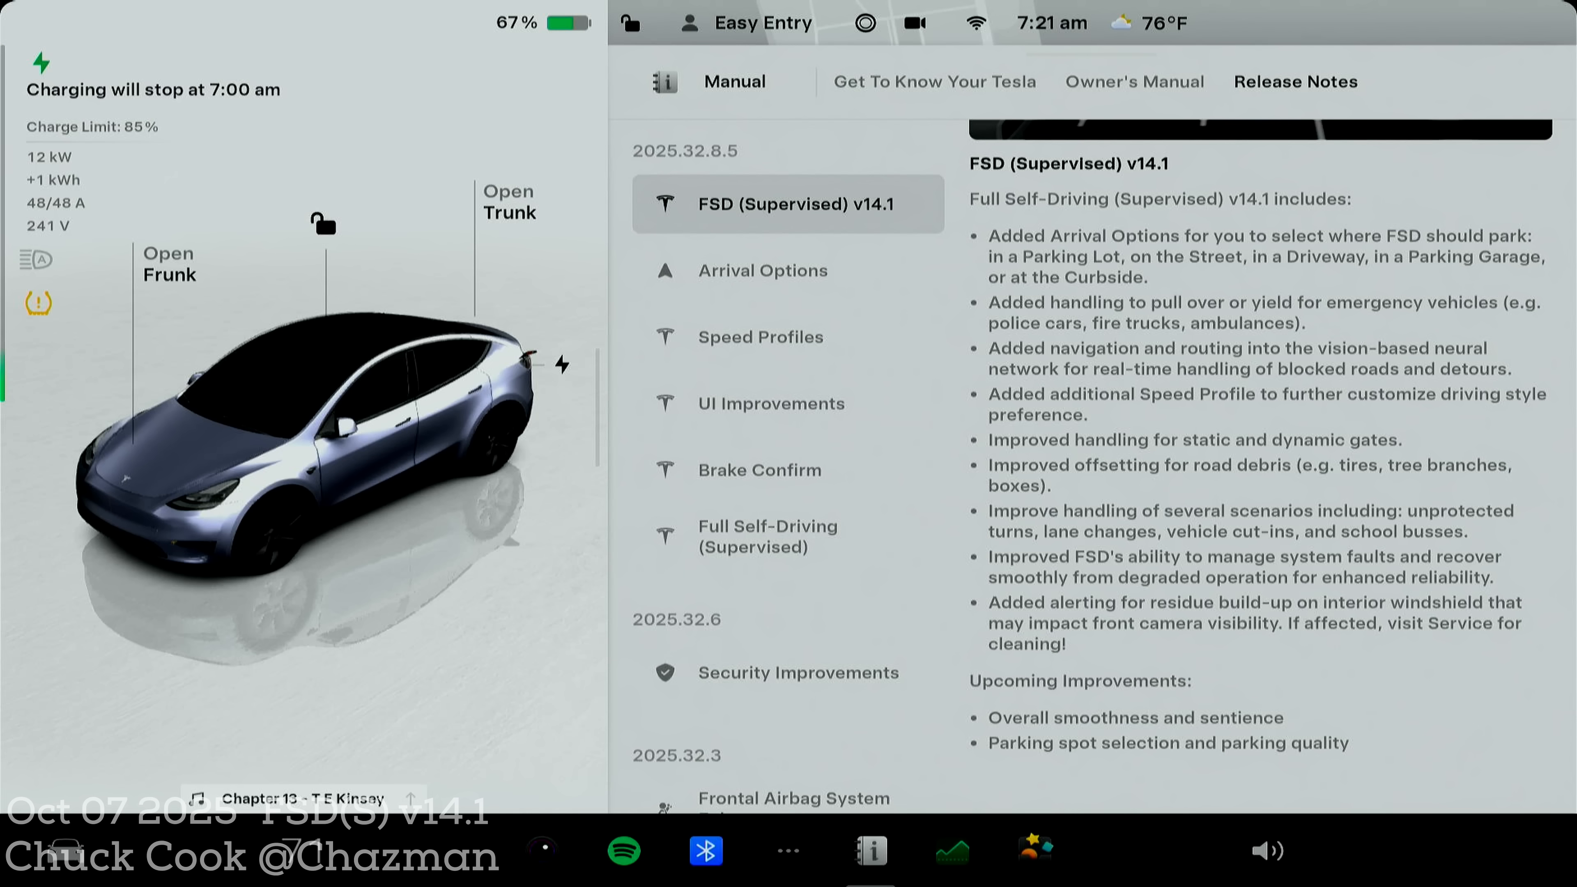
Show the Arrival Options note with Parking Lot, Street, Driveway and Curbside choices
click(762, 269)
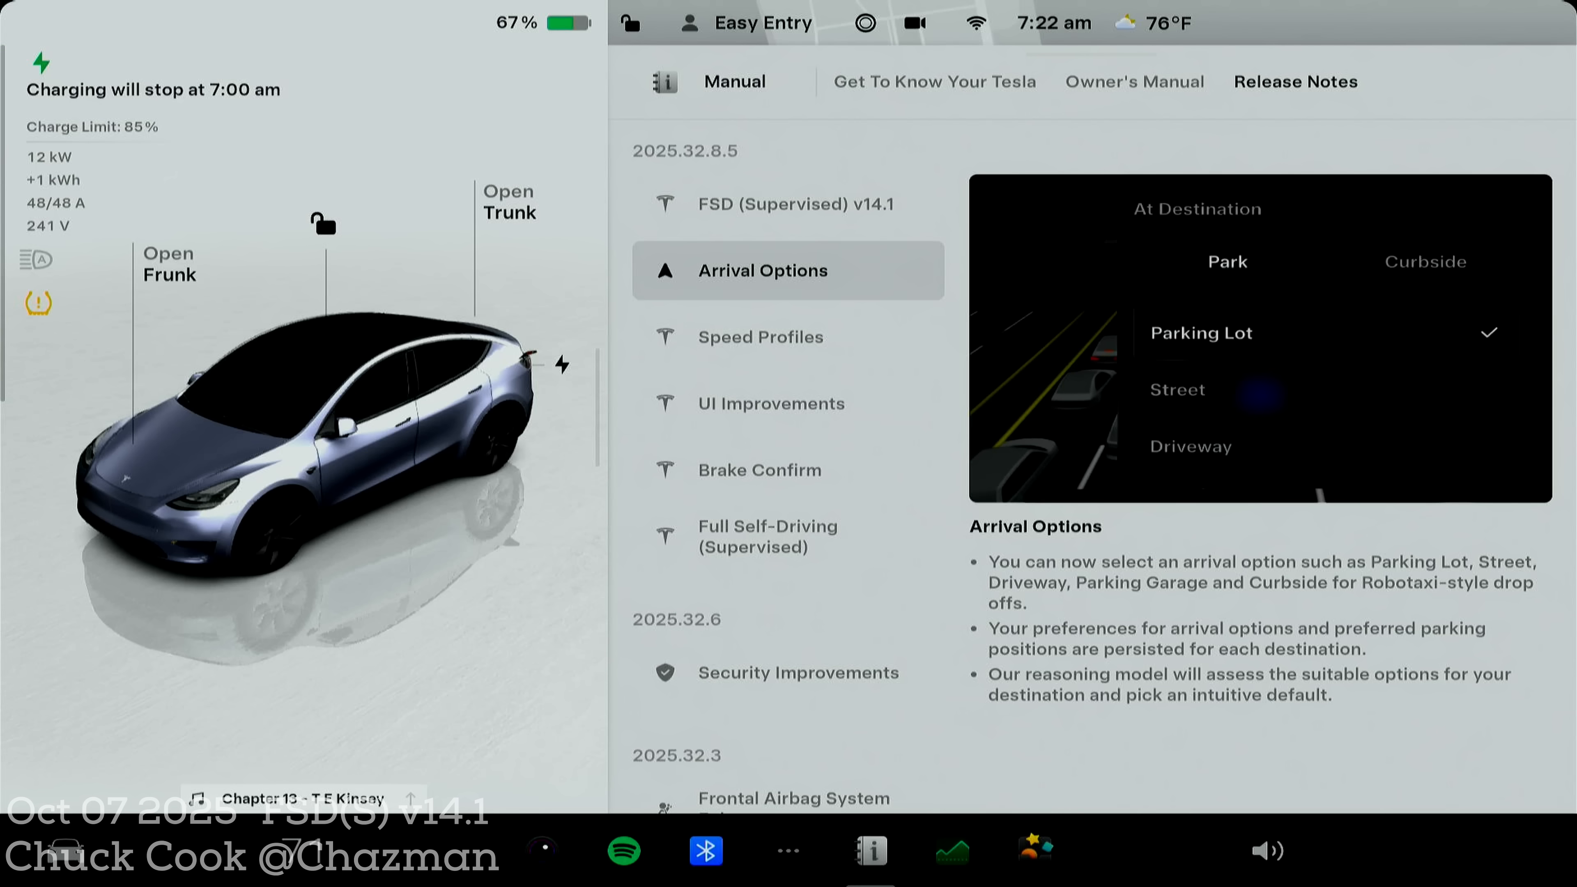
Show the Speed Profiles note introducing the new SLOTH profile
click(761, 337)
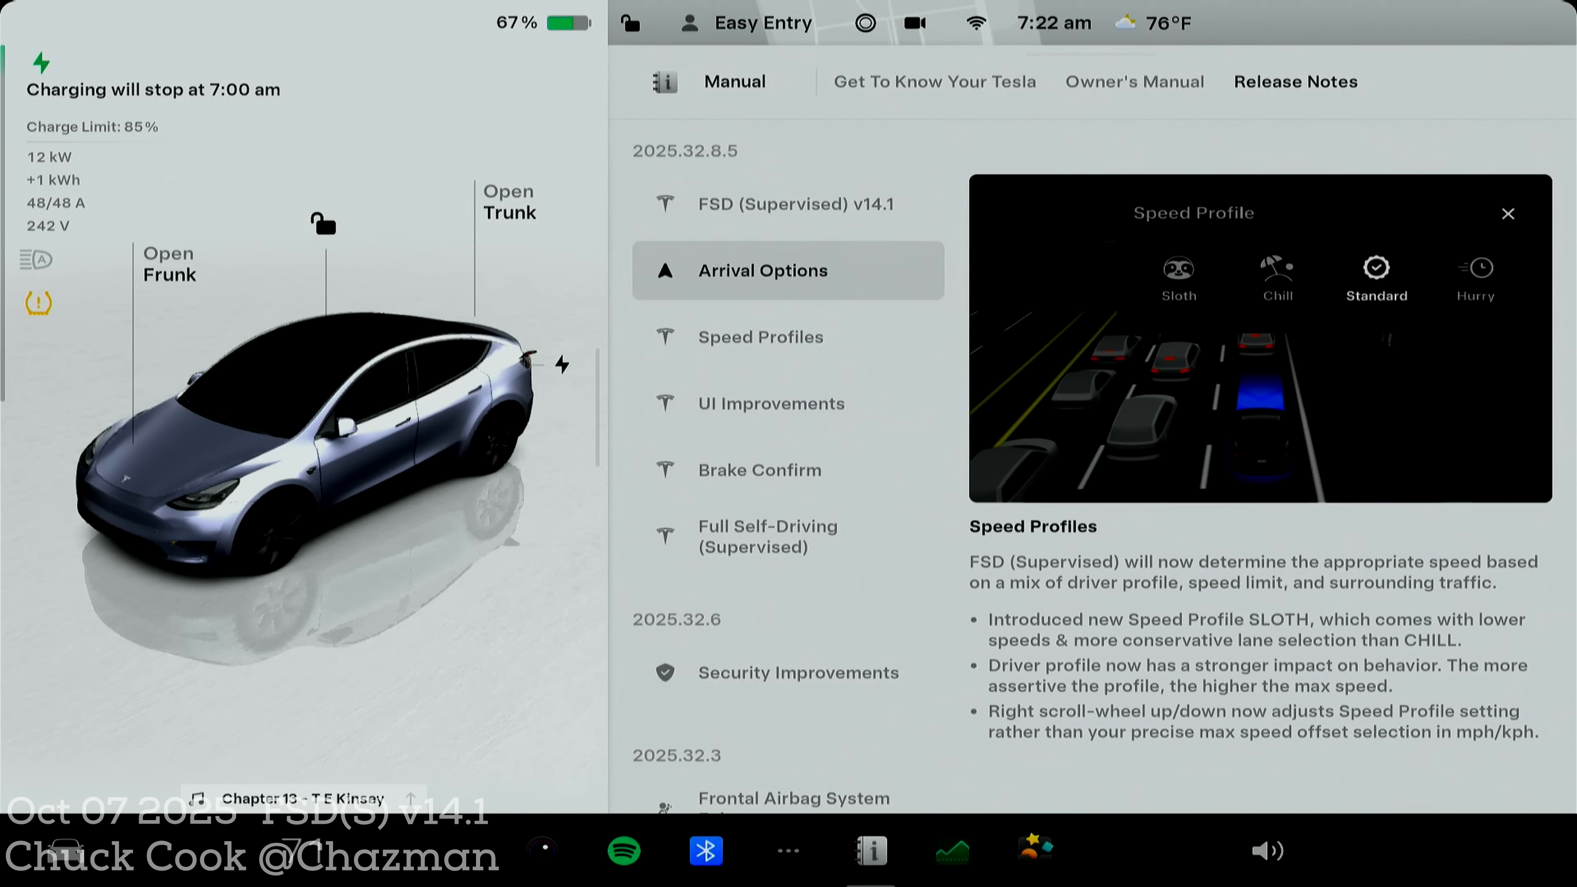
click(761, 337)
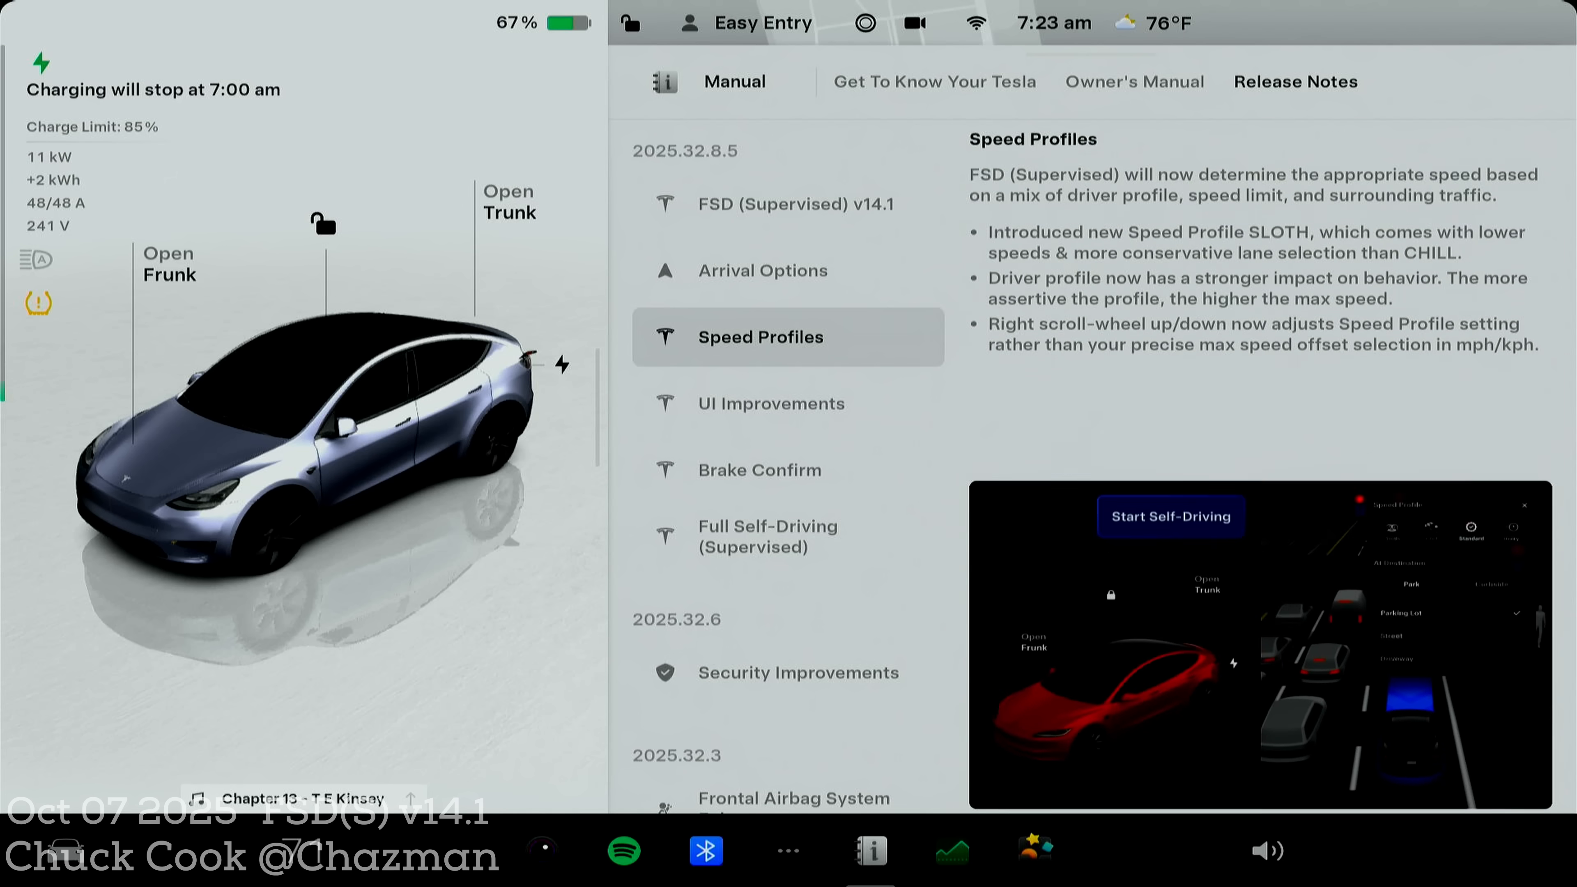
Show the UI Improvements note, then continue to the Brake Confirm entry
click(788, 403)
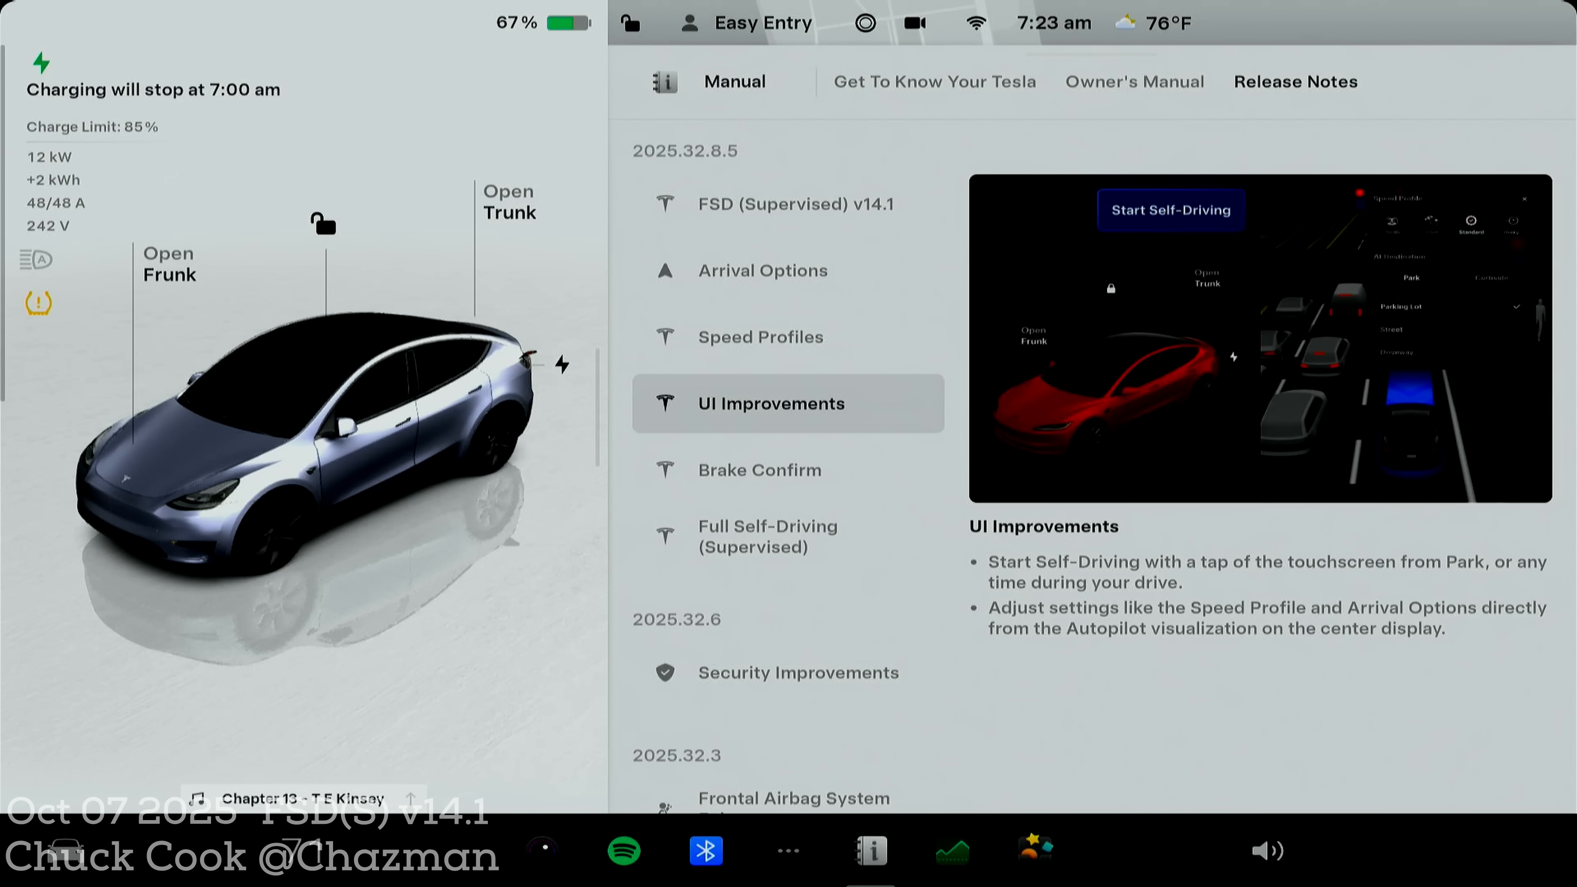
click(788, 469)
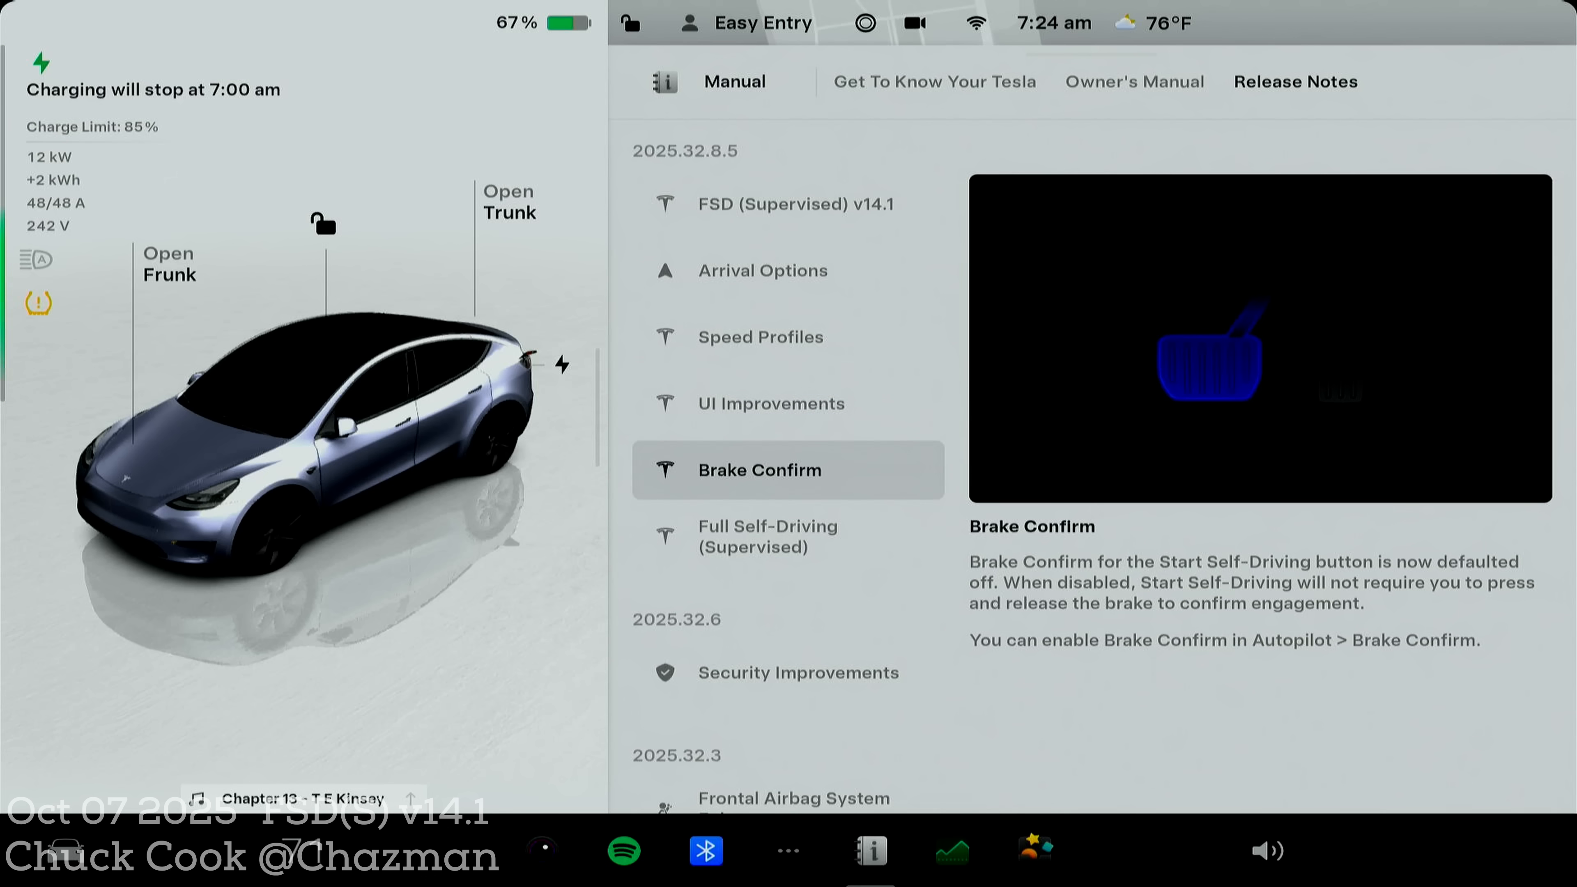
Leave the release notes for the vehicle Controls settings page
click(788, 536)
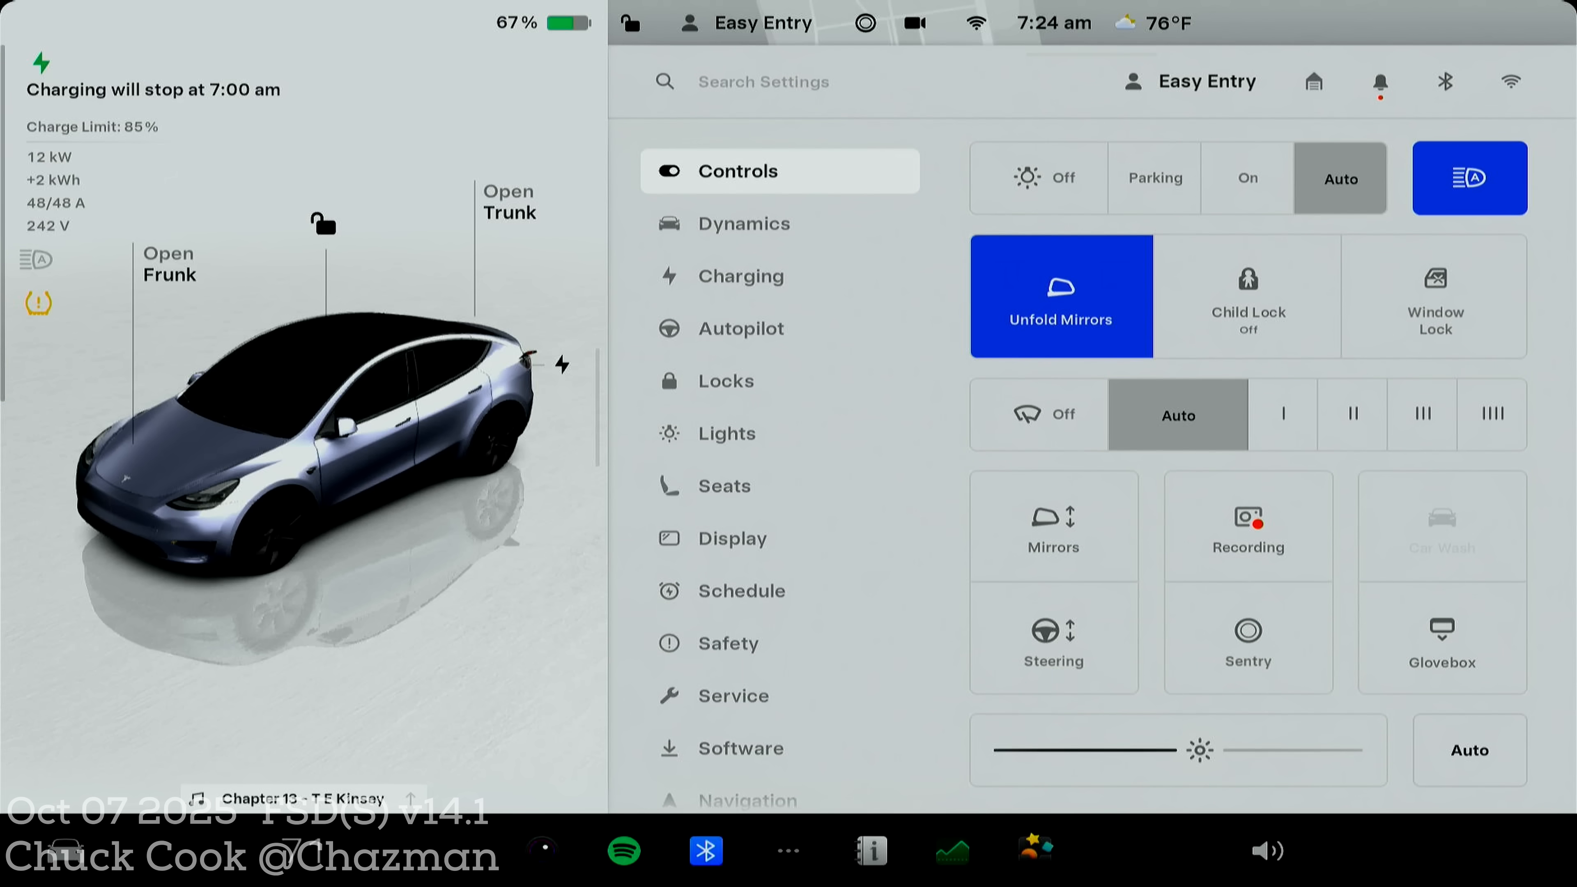
click(747, 328)
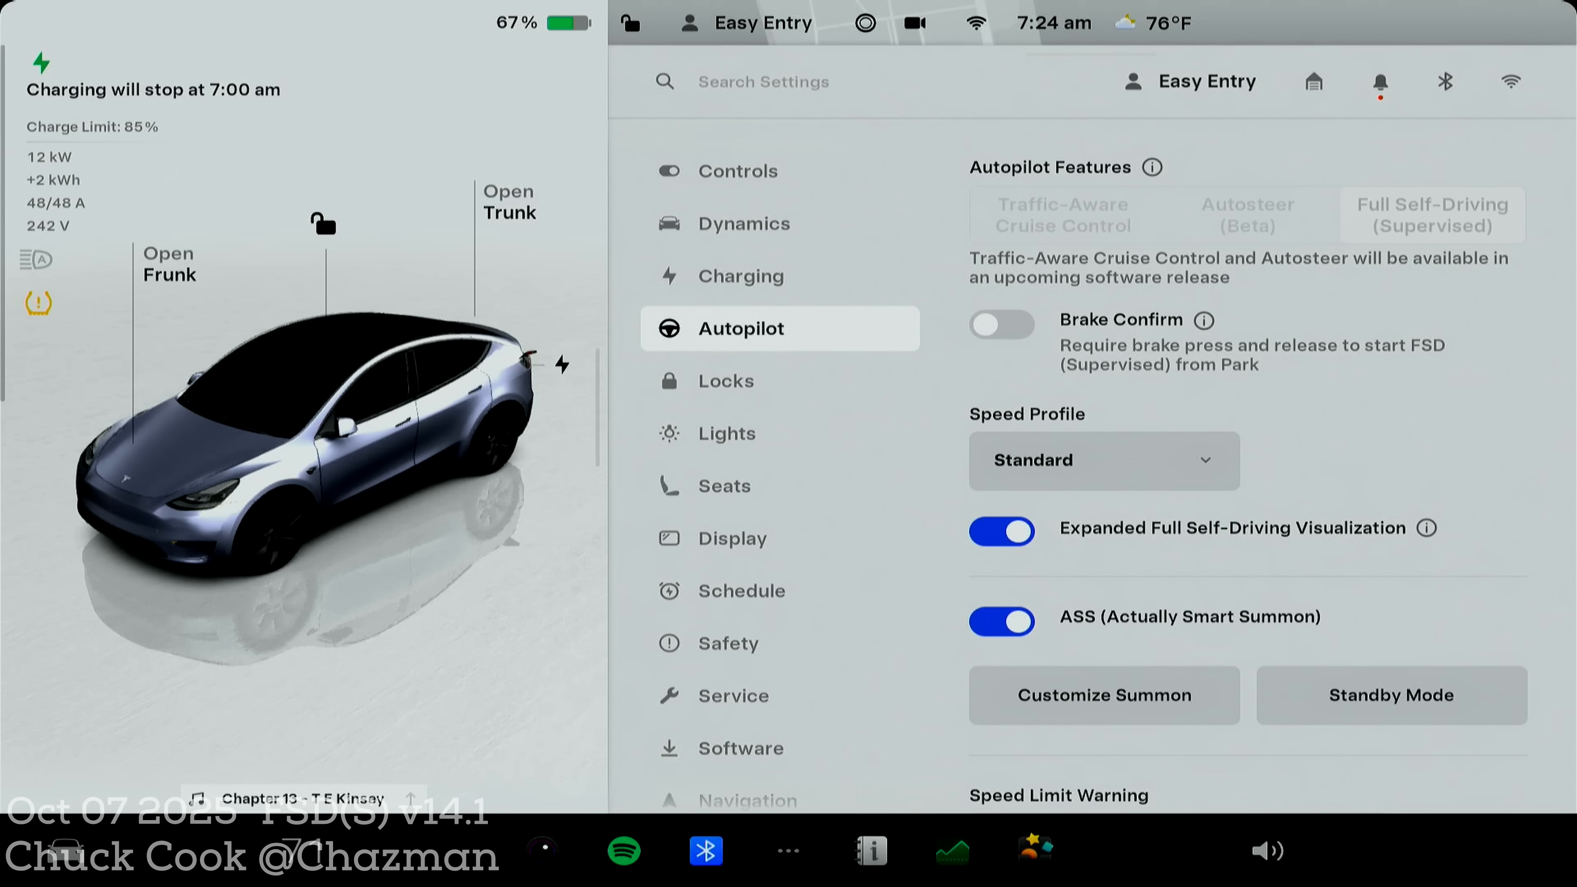
scroll(down, 3)
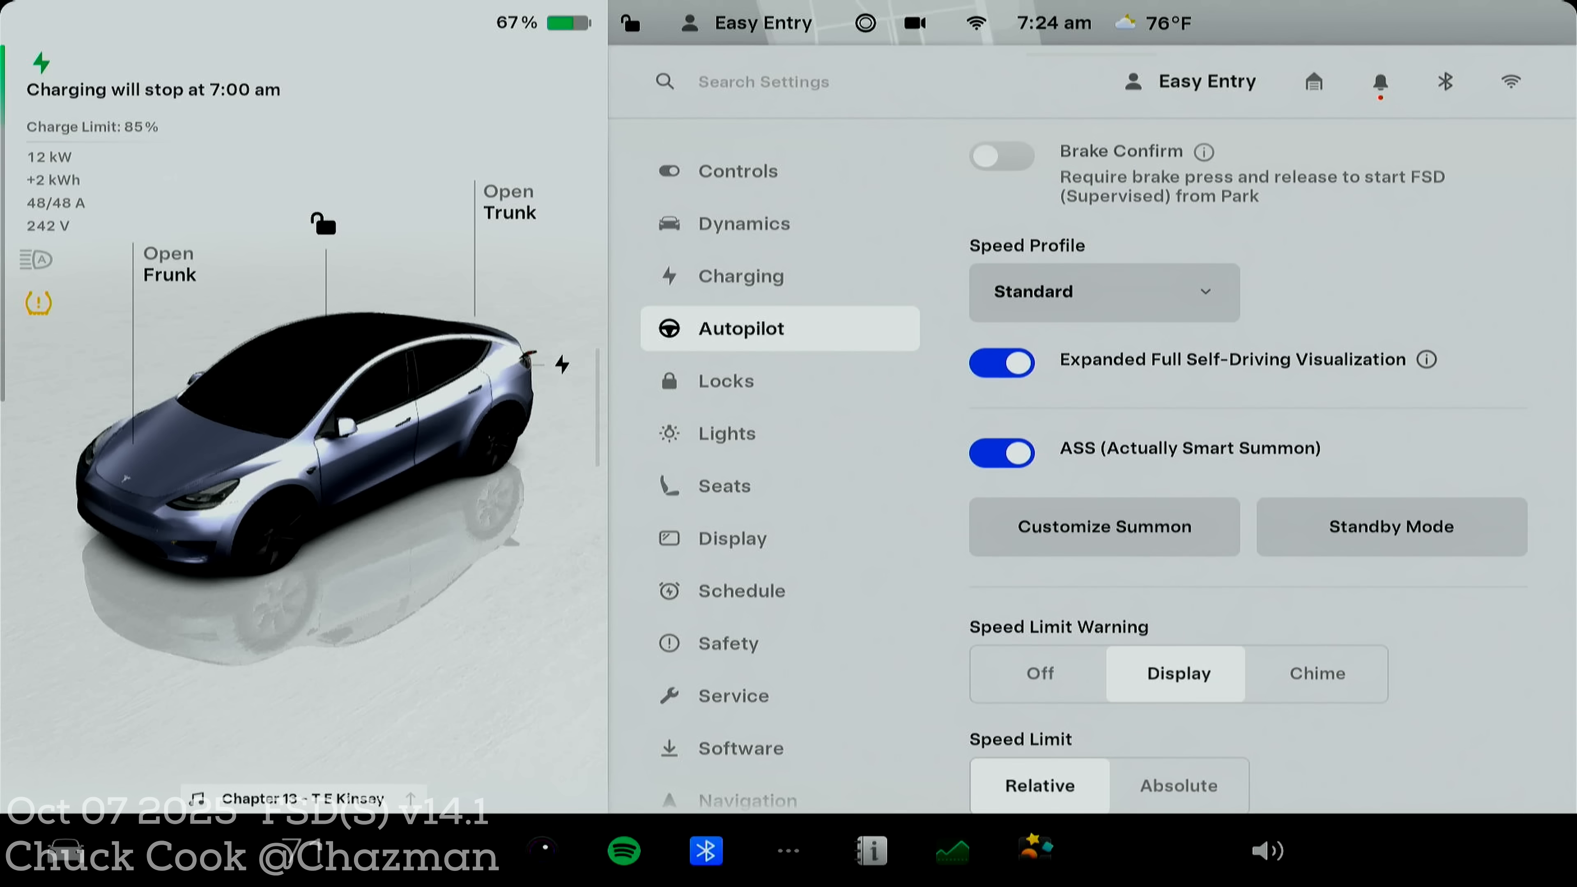
scroll(up, 3)
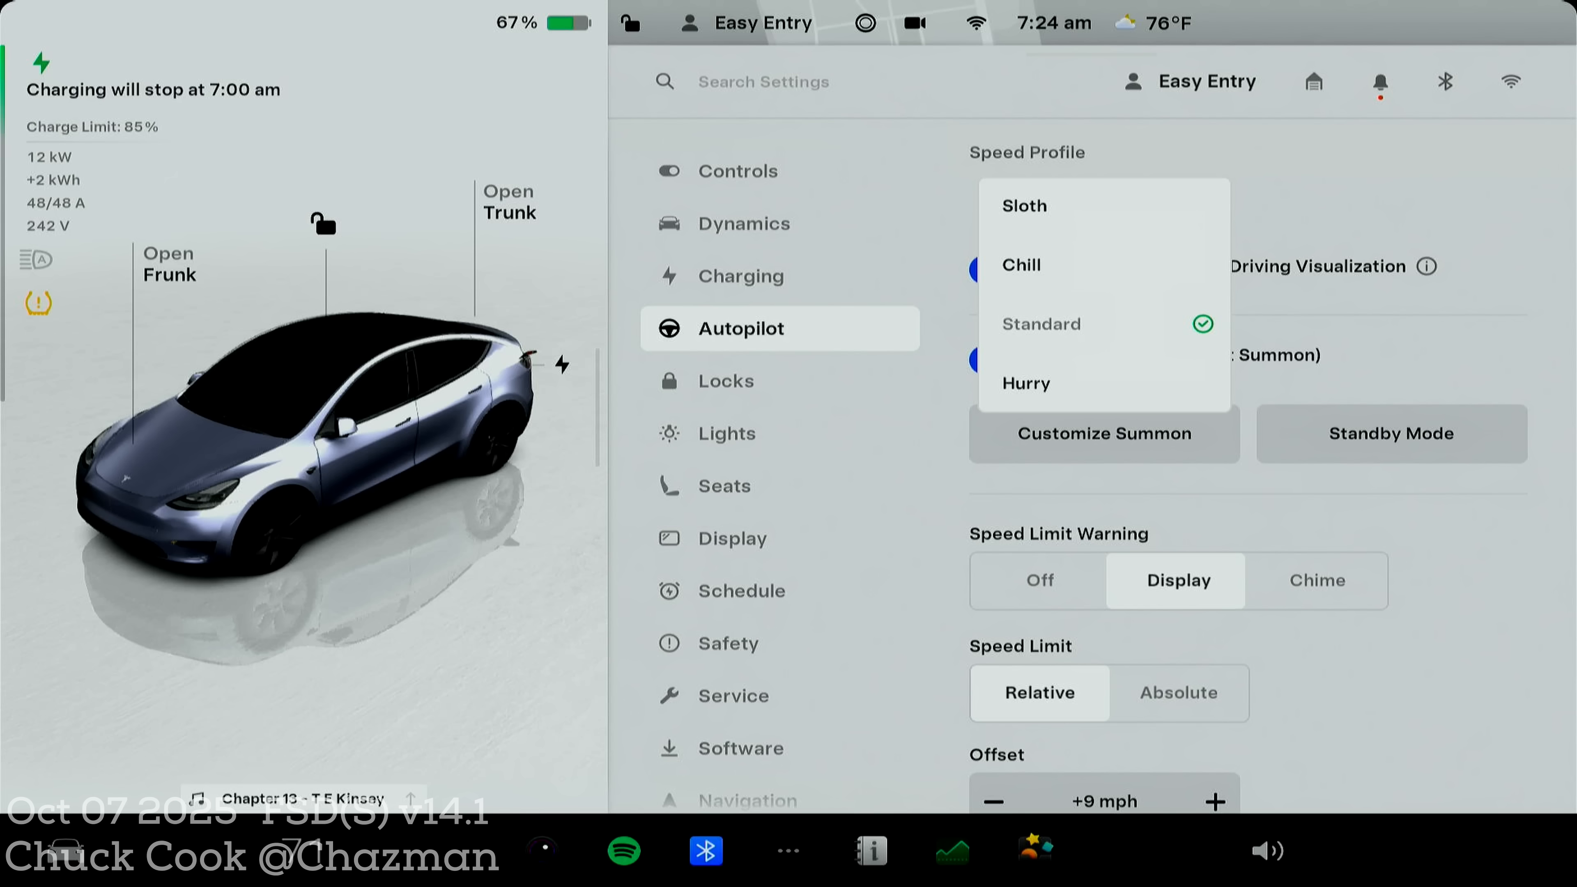
click(1026, 383)
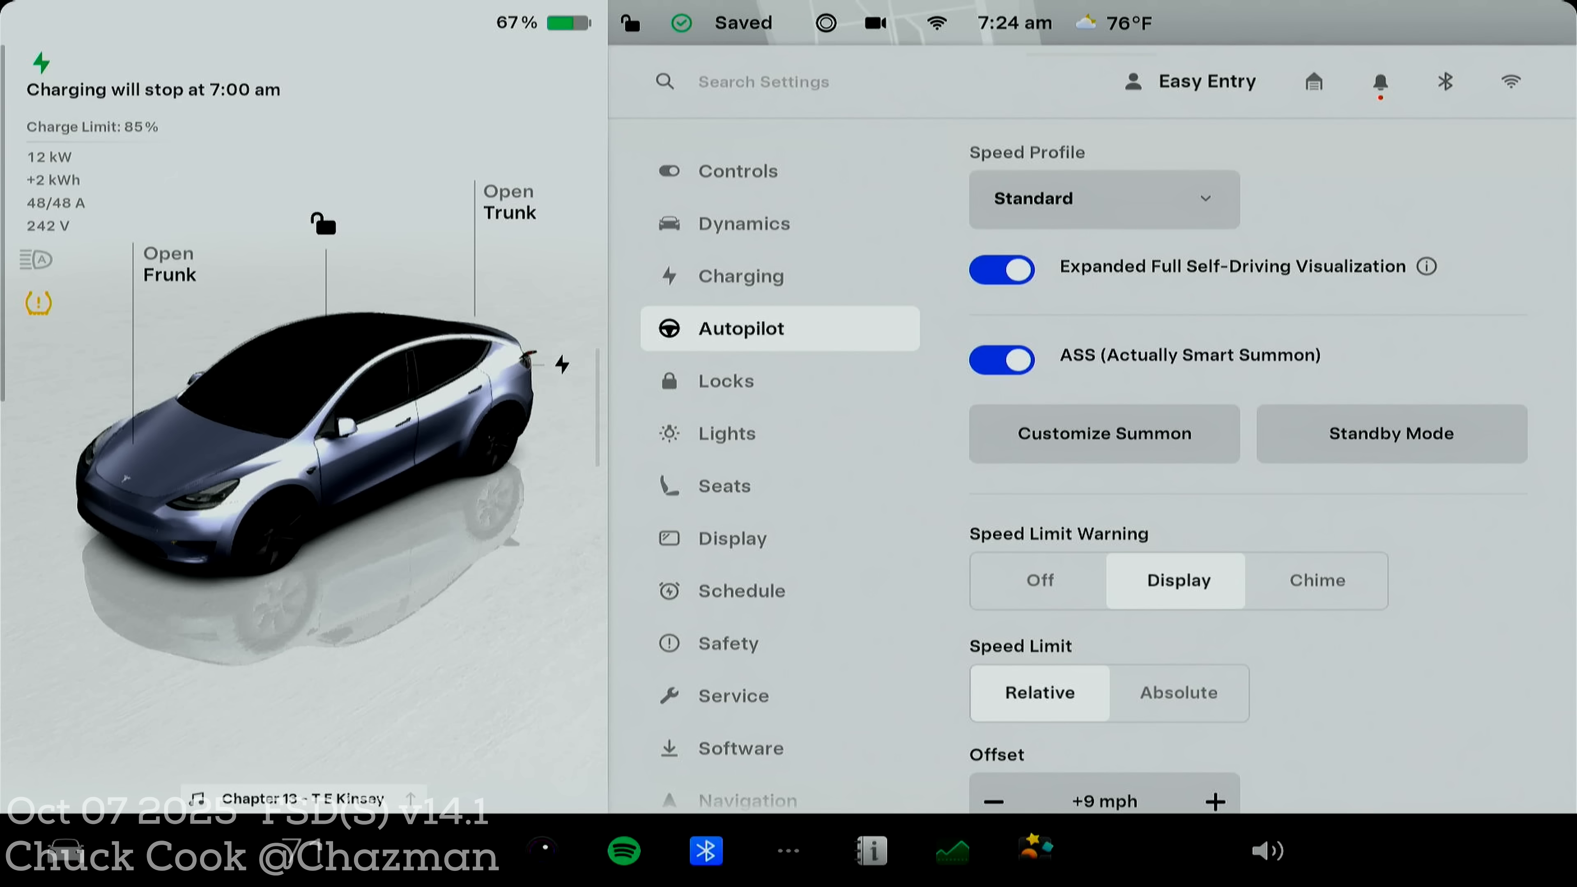
scroll(down, 3)
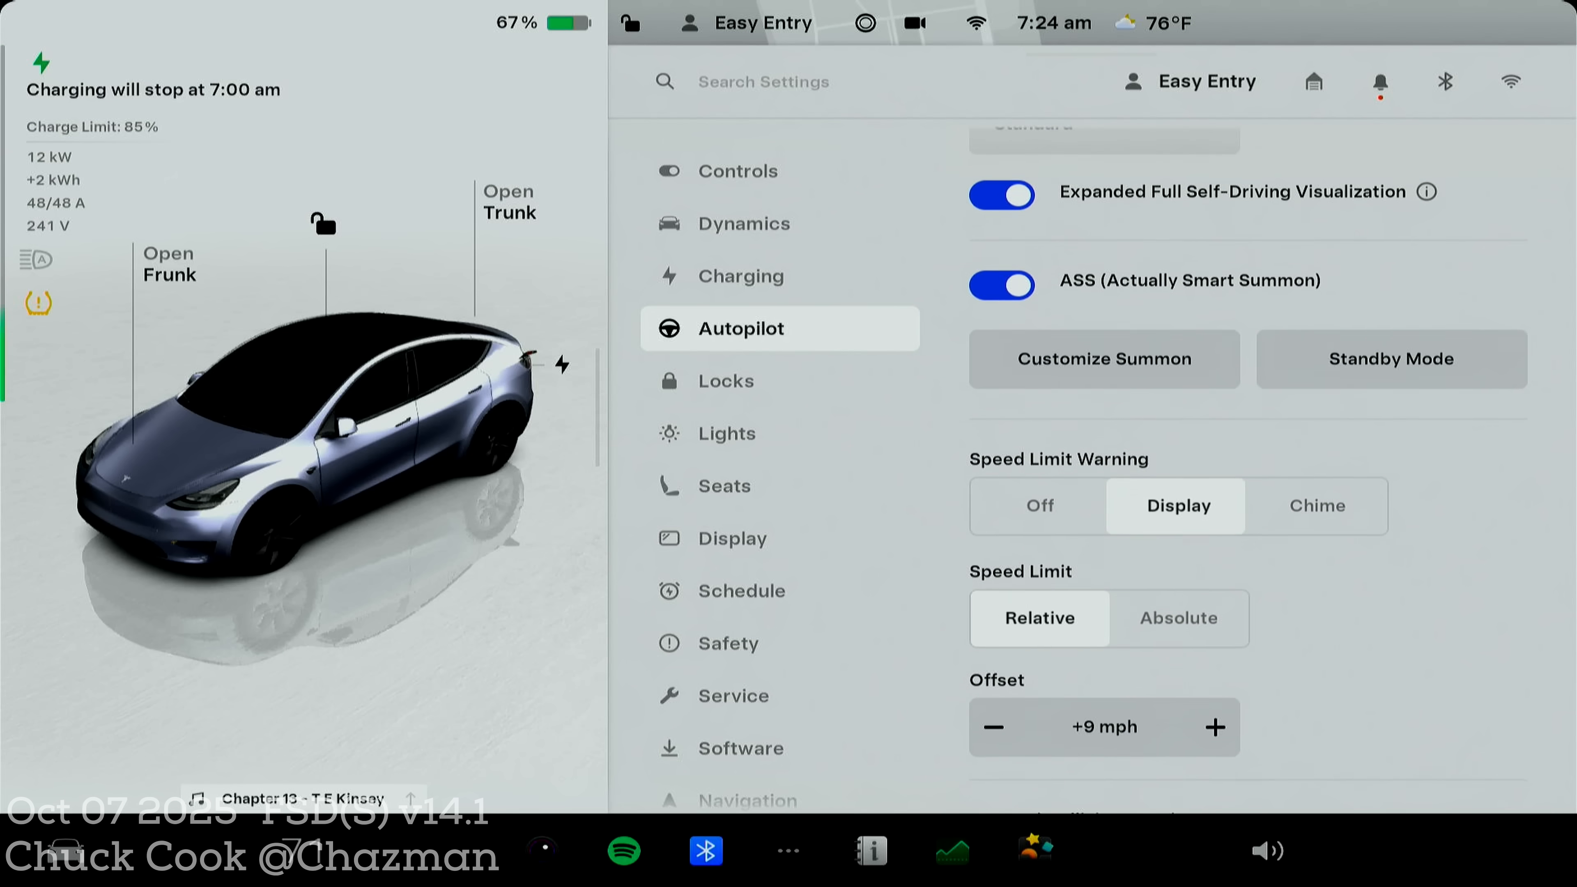
click(1426, 192)
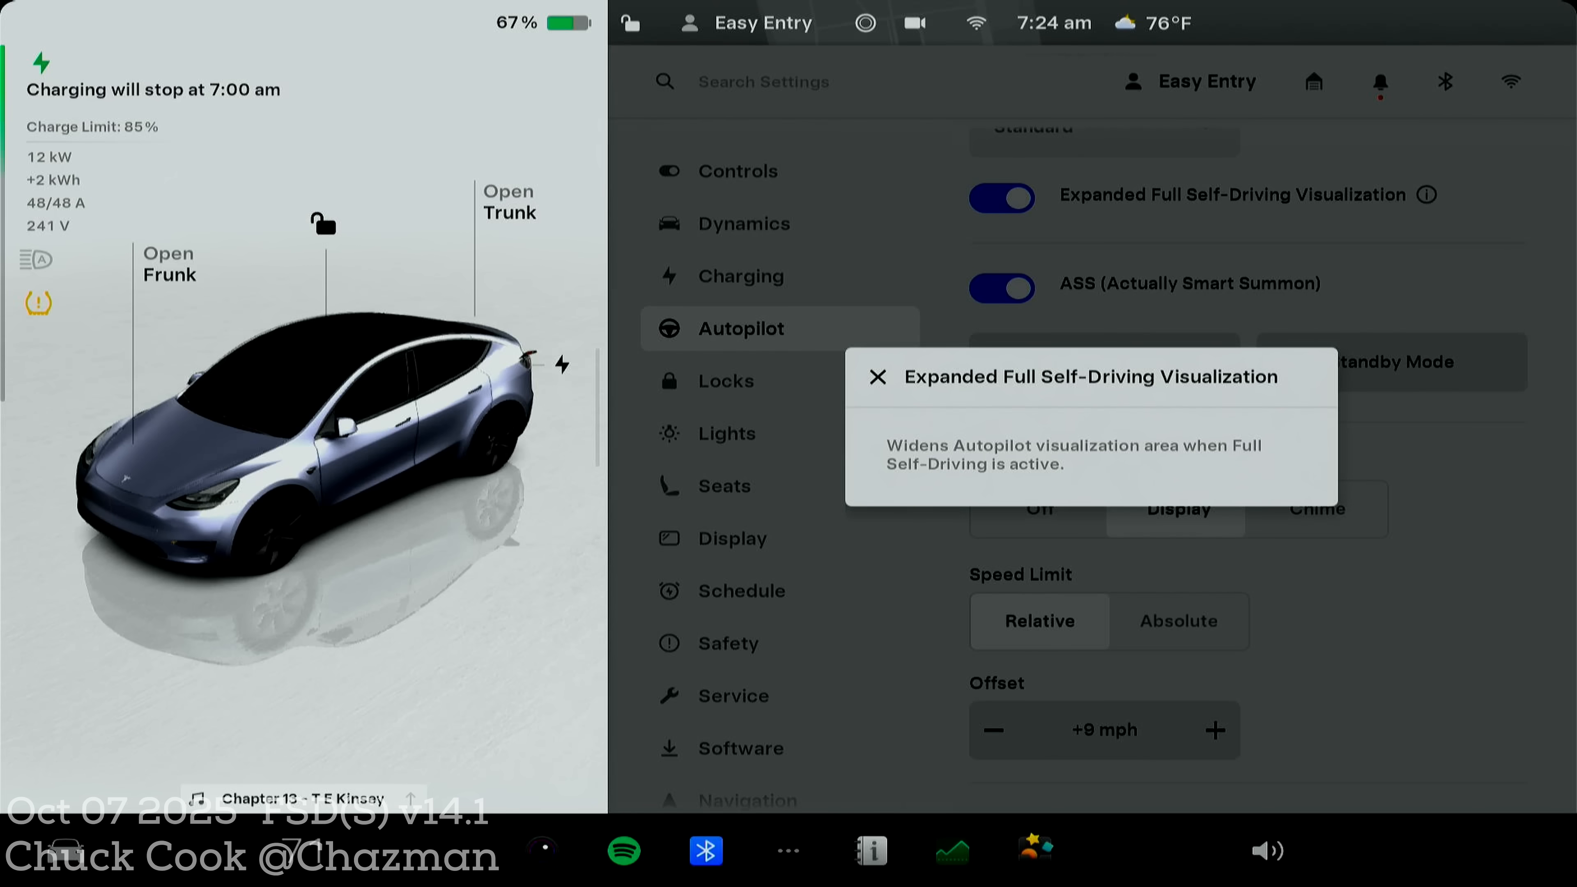
click(877, 376)
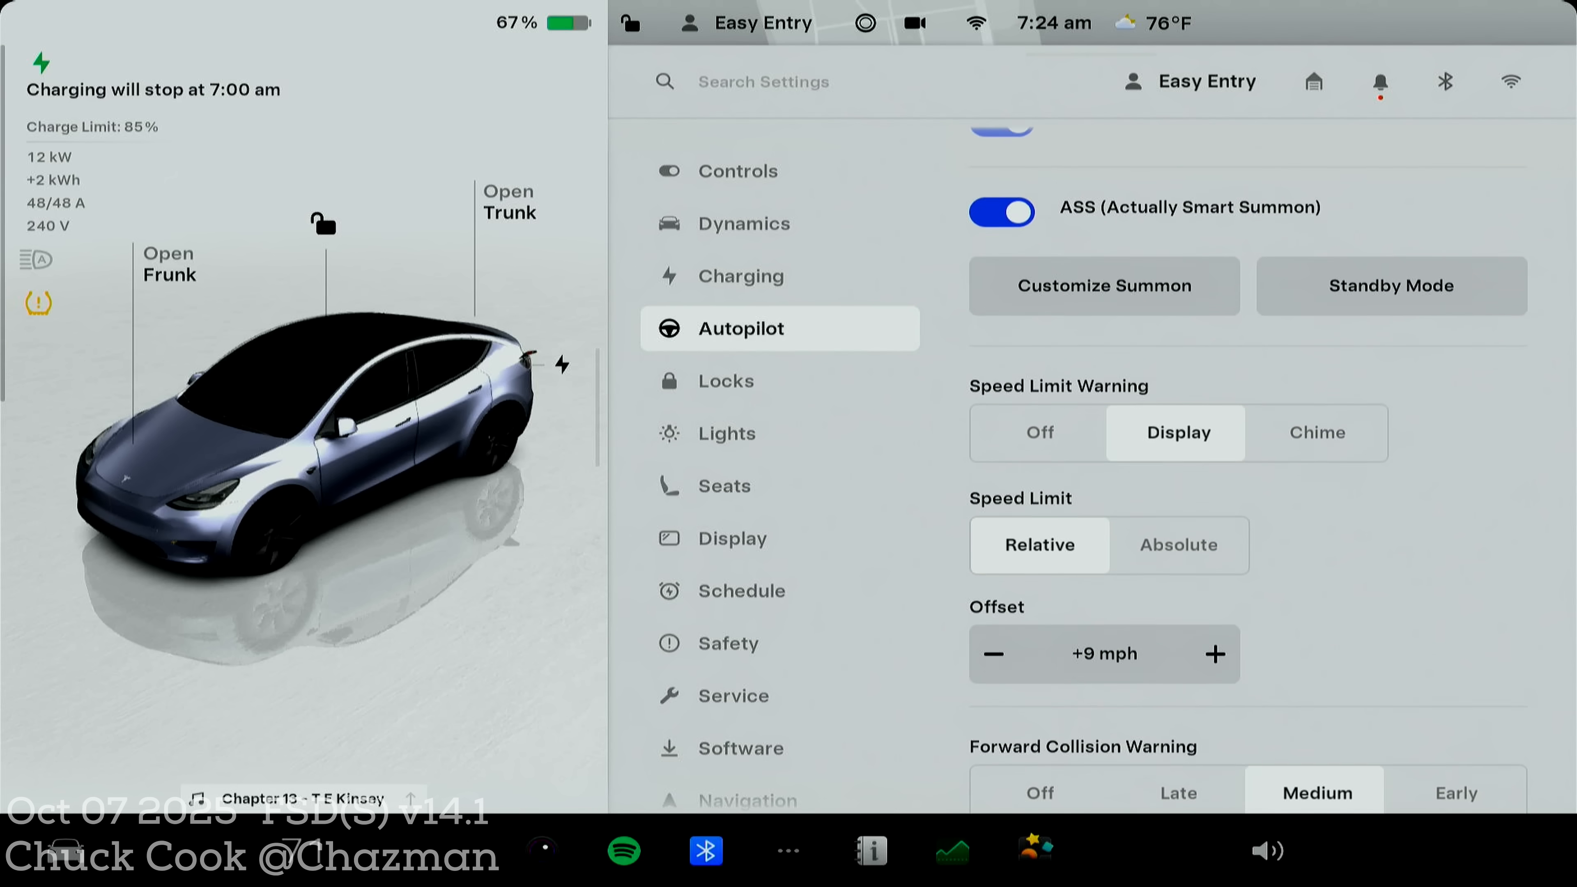
scroll(up, 3)
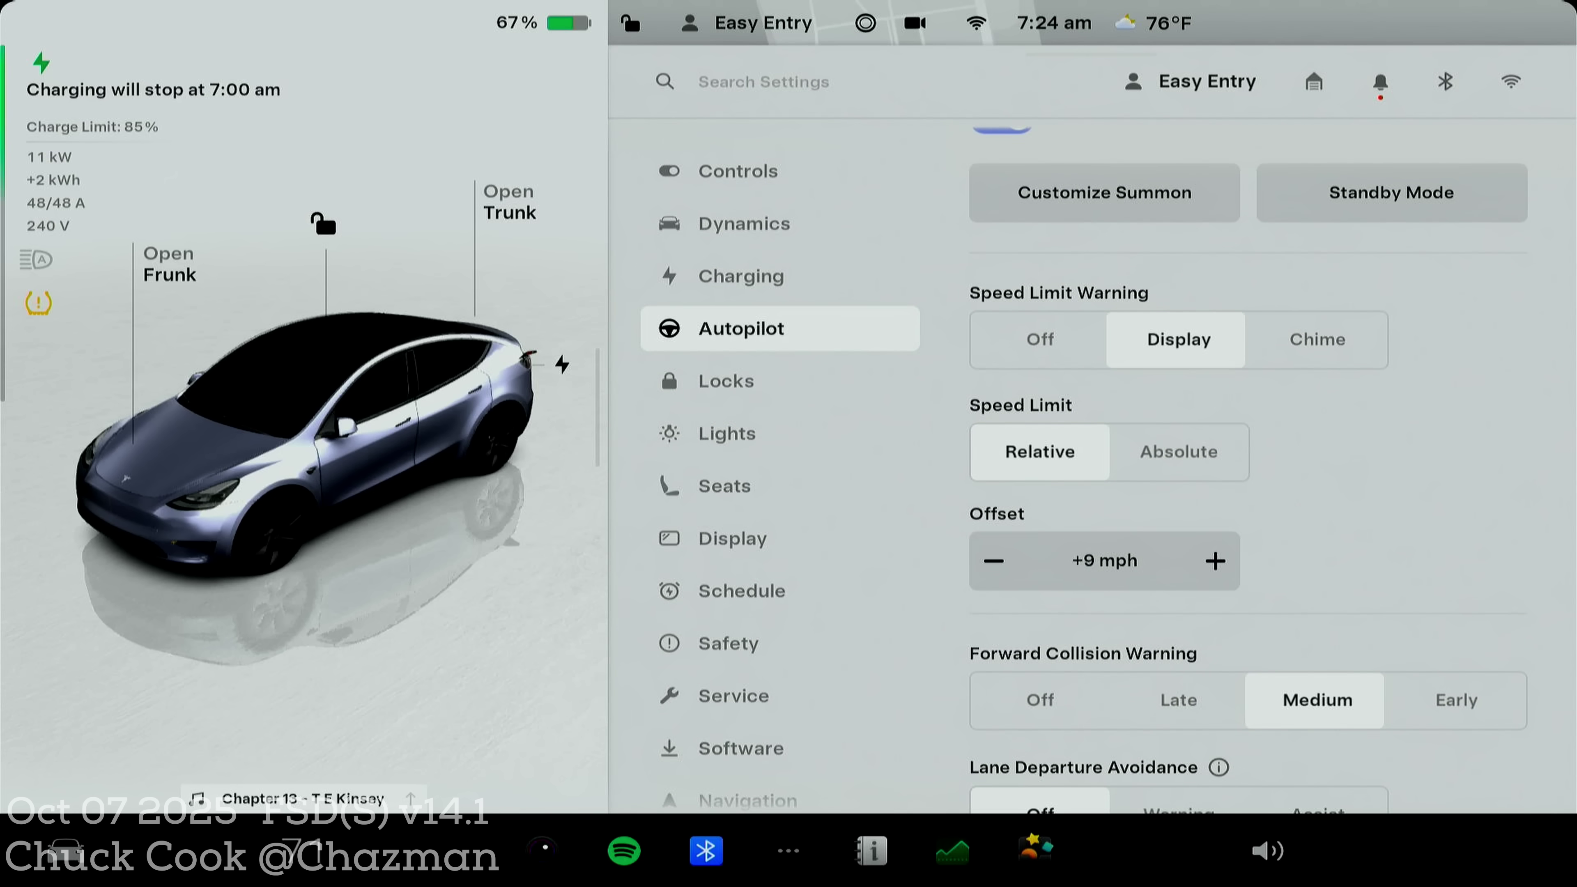
scroll(down, 3)
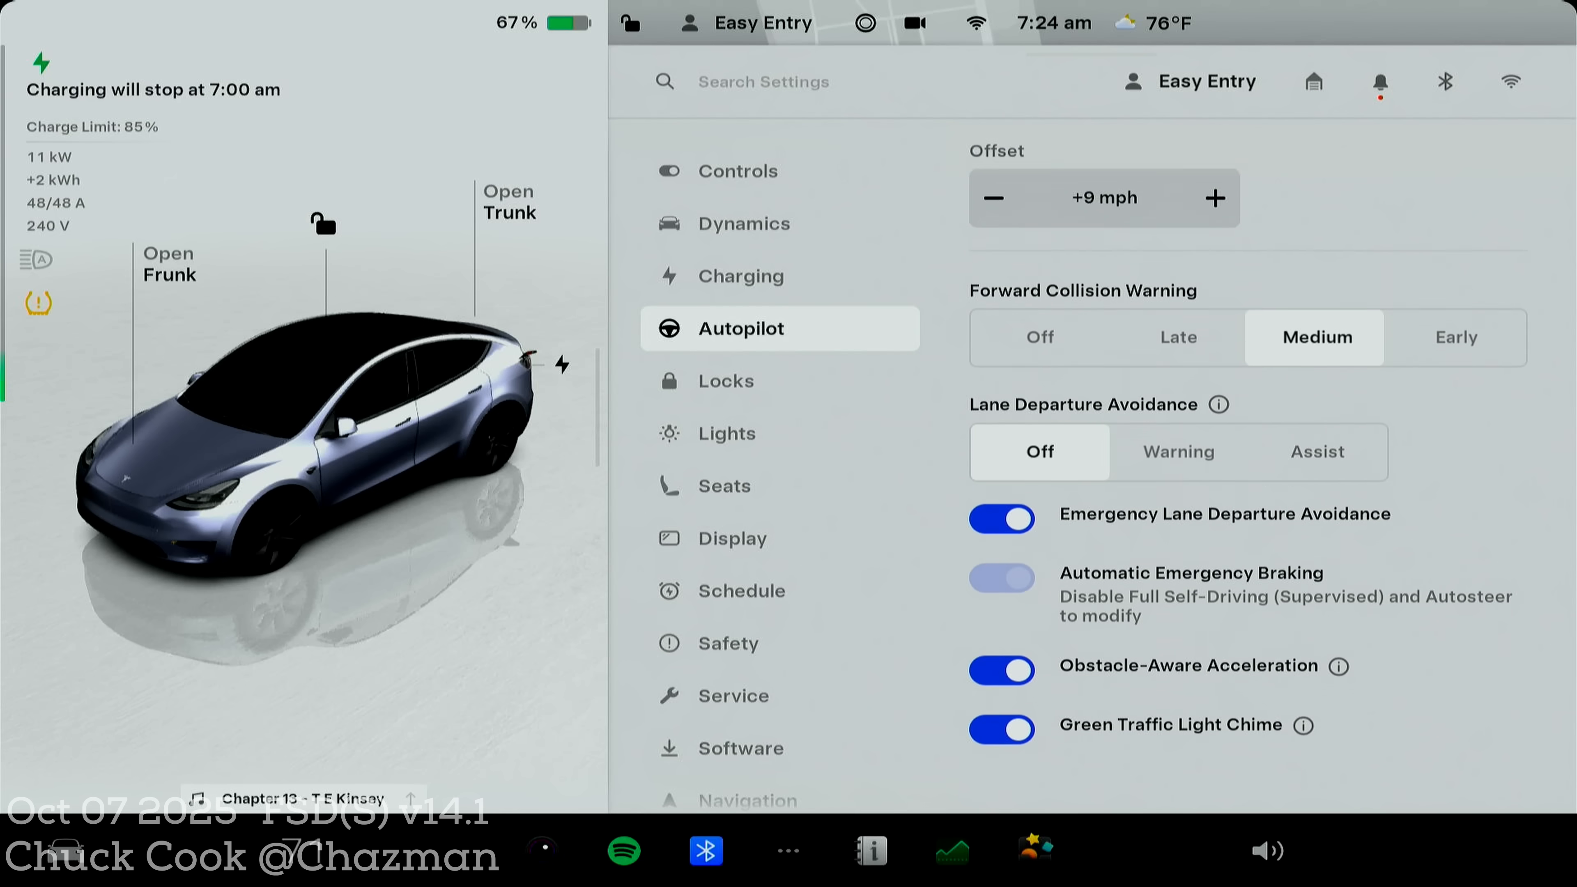
scroll(up, 3)
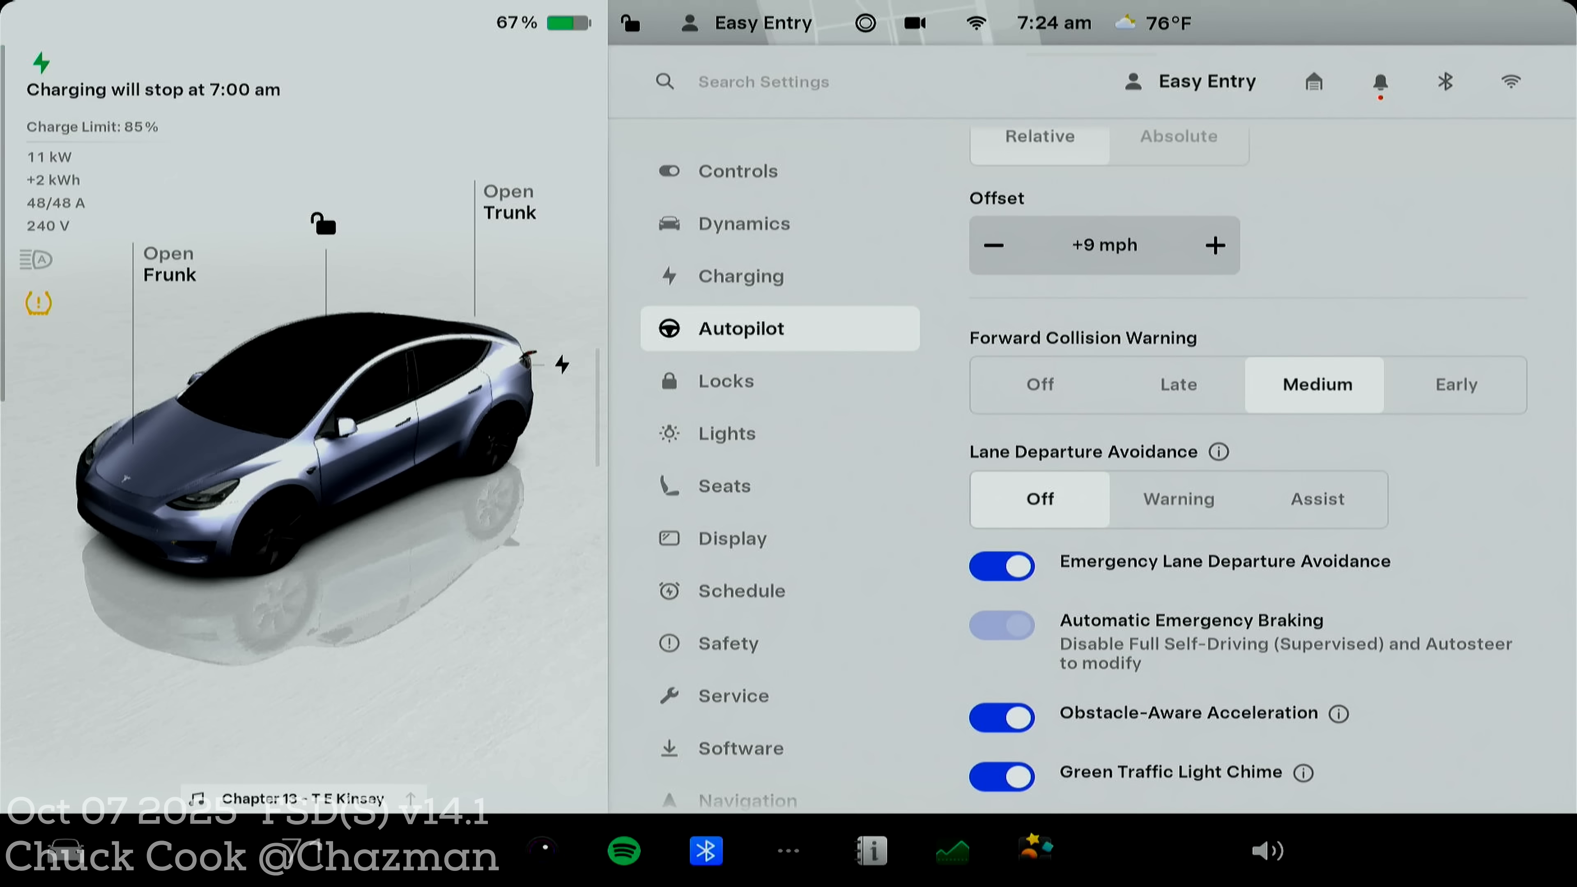
scroll(up, 3)
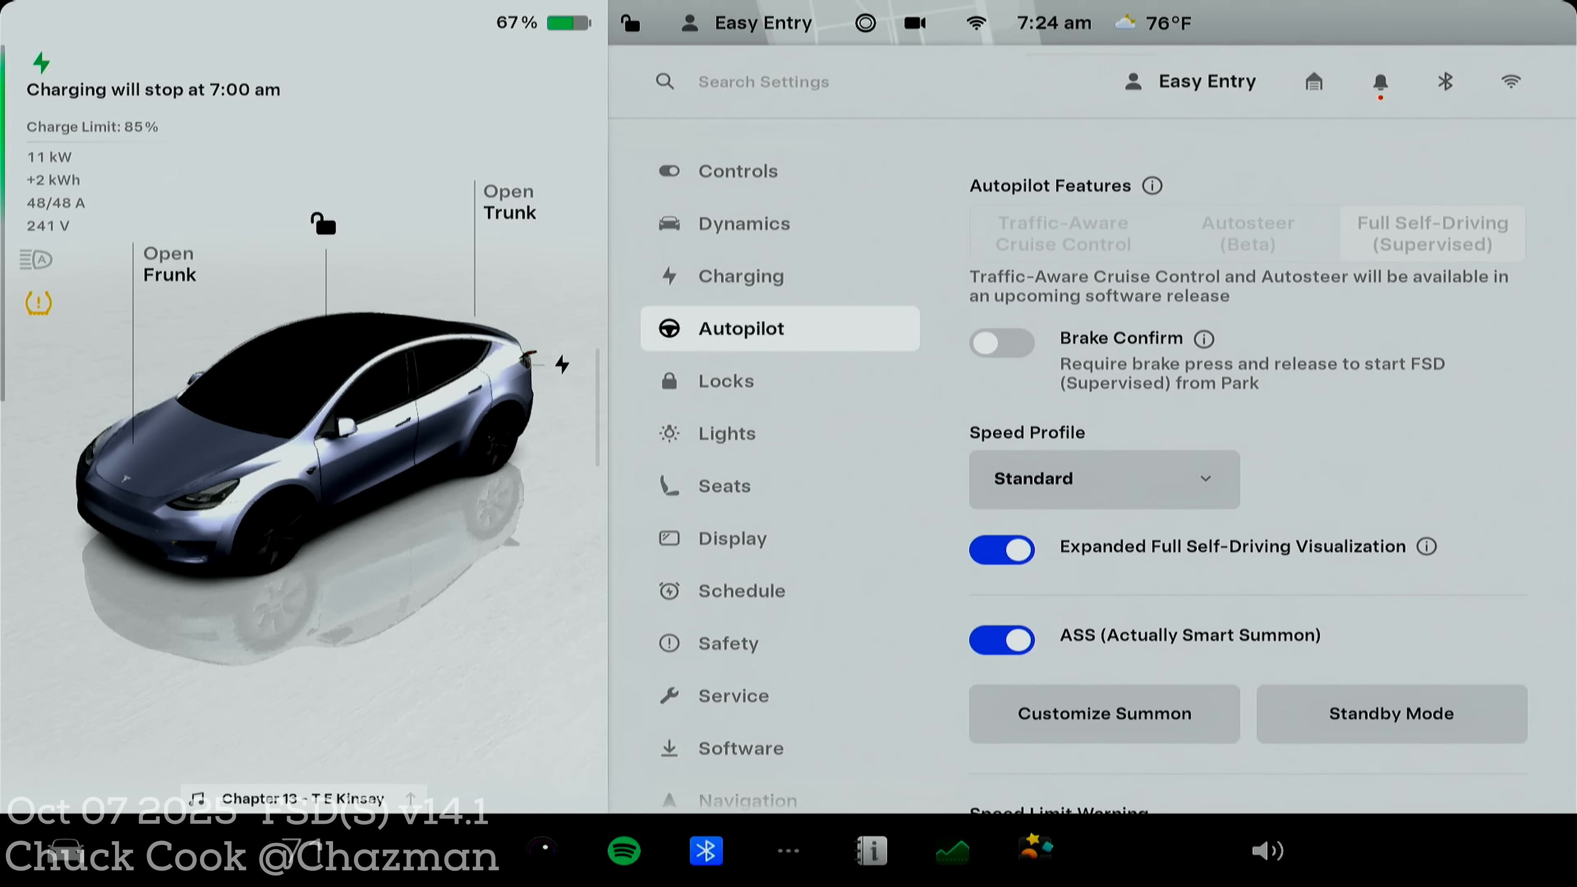
scroll(up, 3)
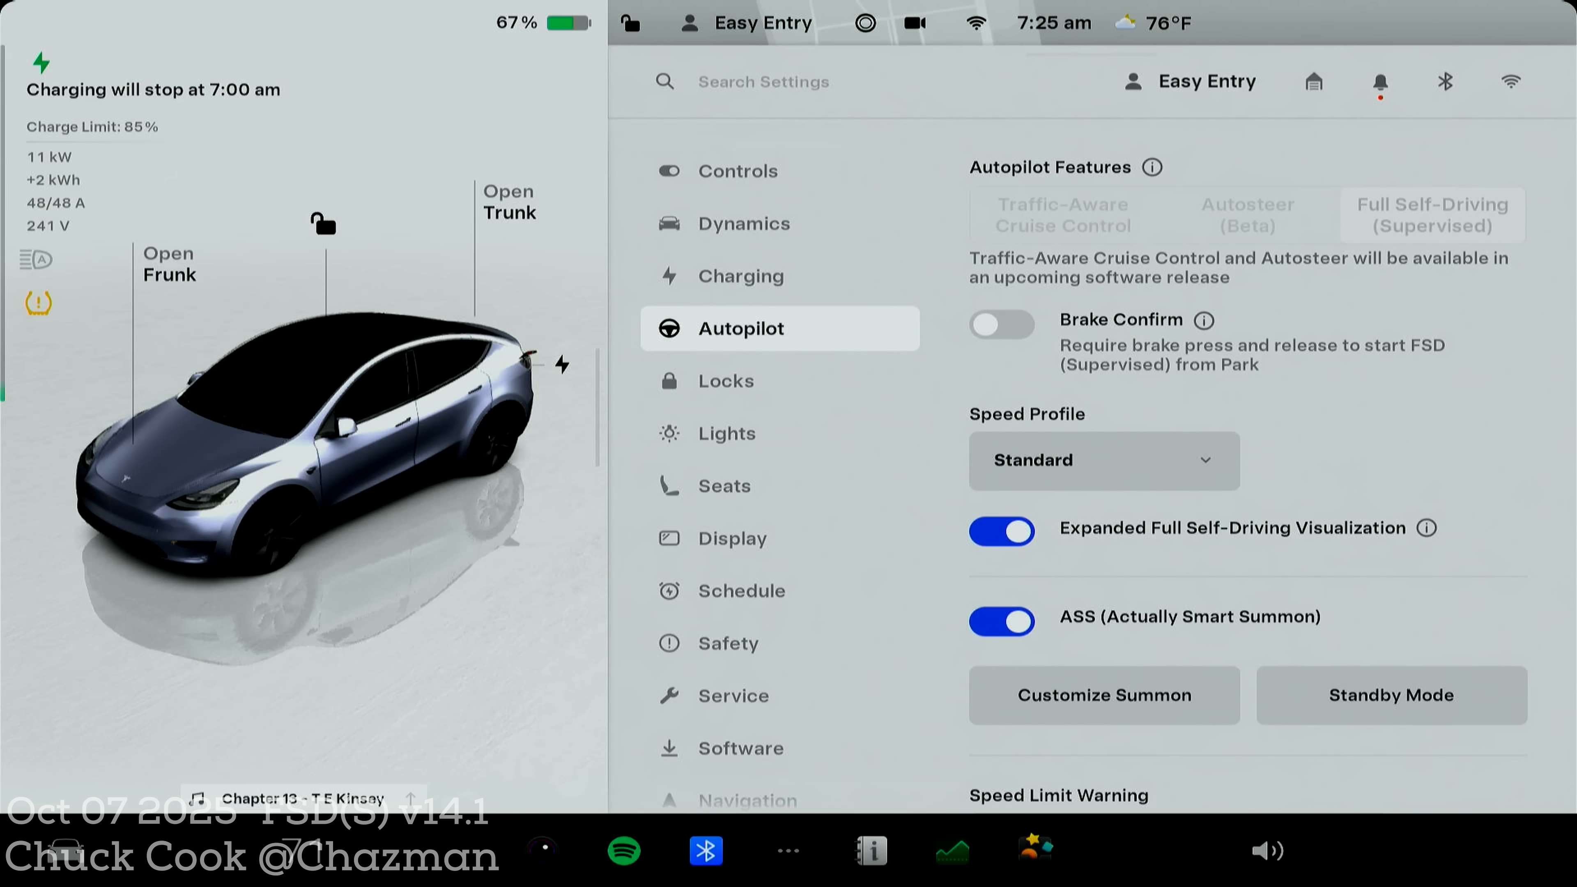
click(1428, 215)
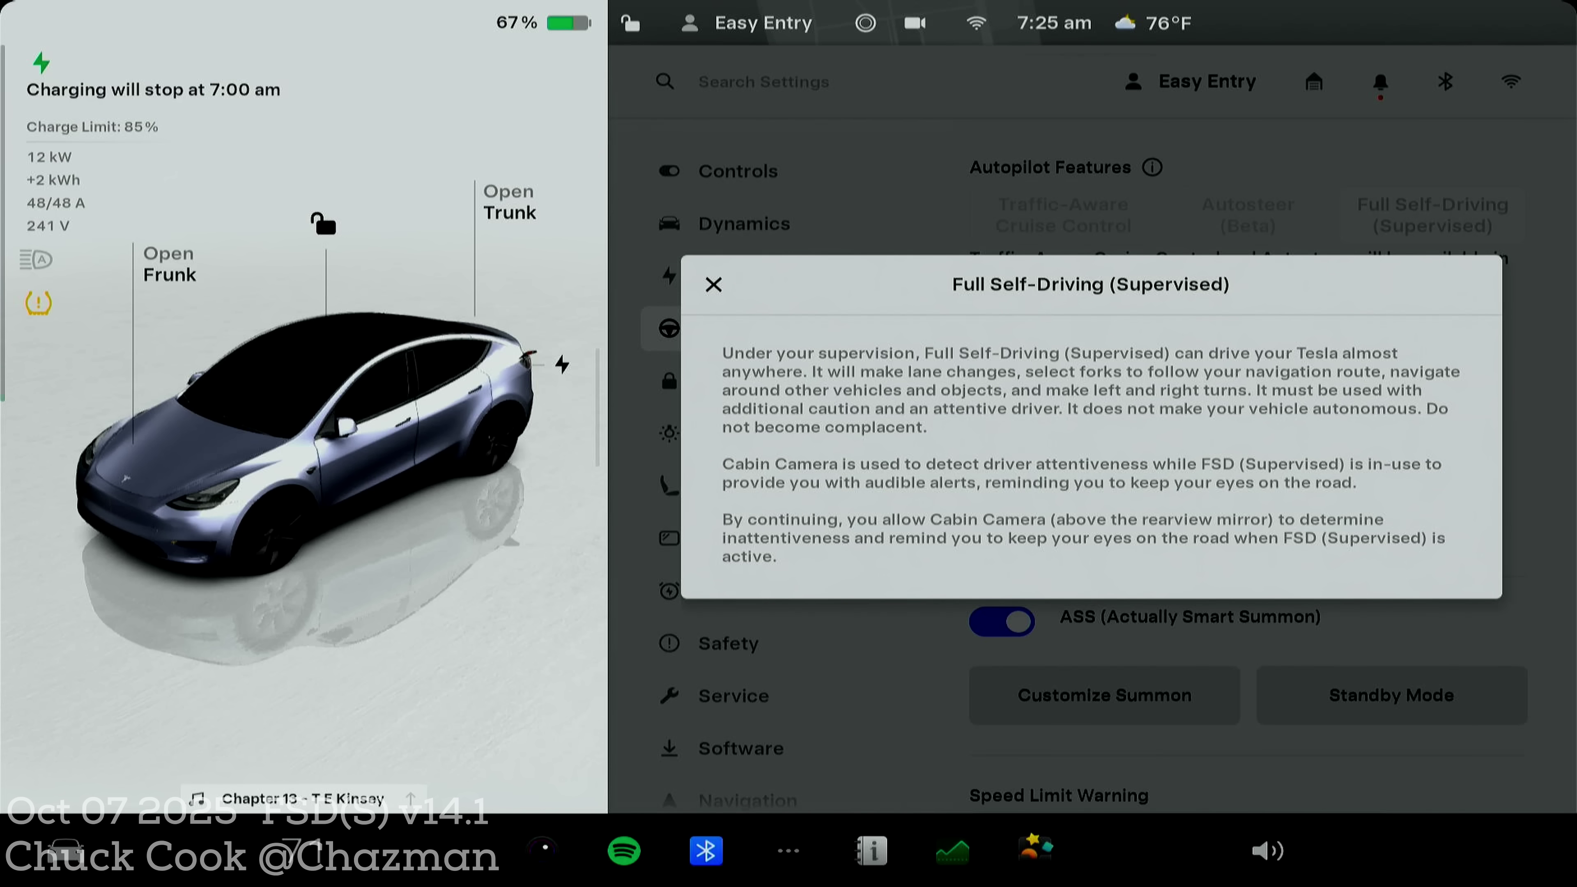
click(712, 285)
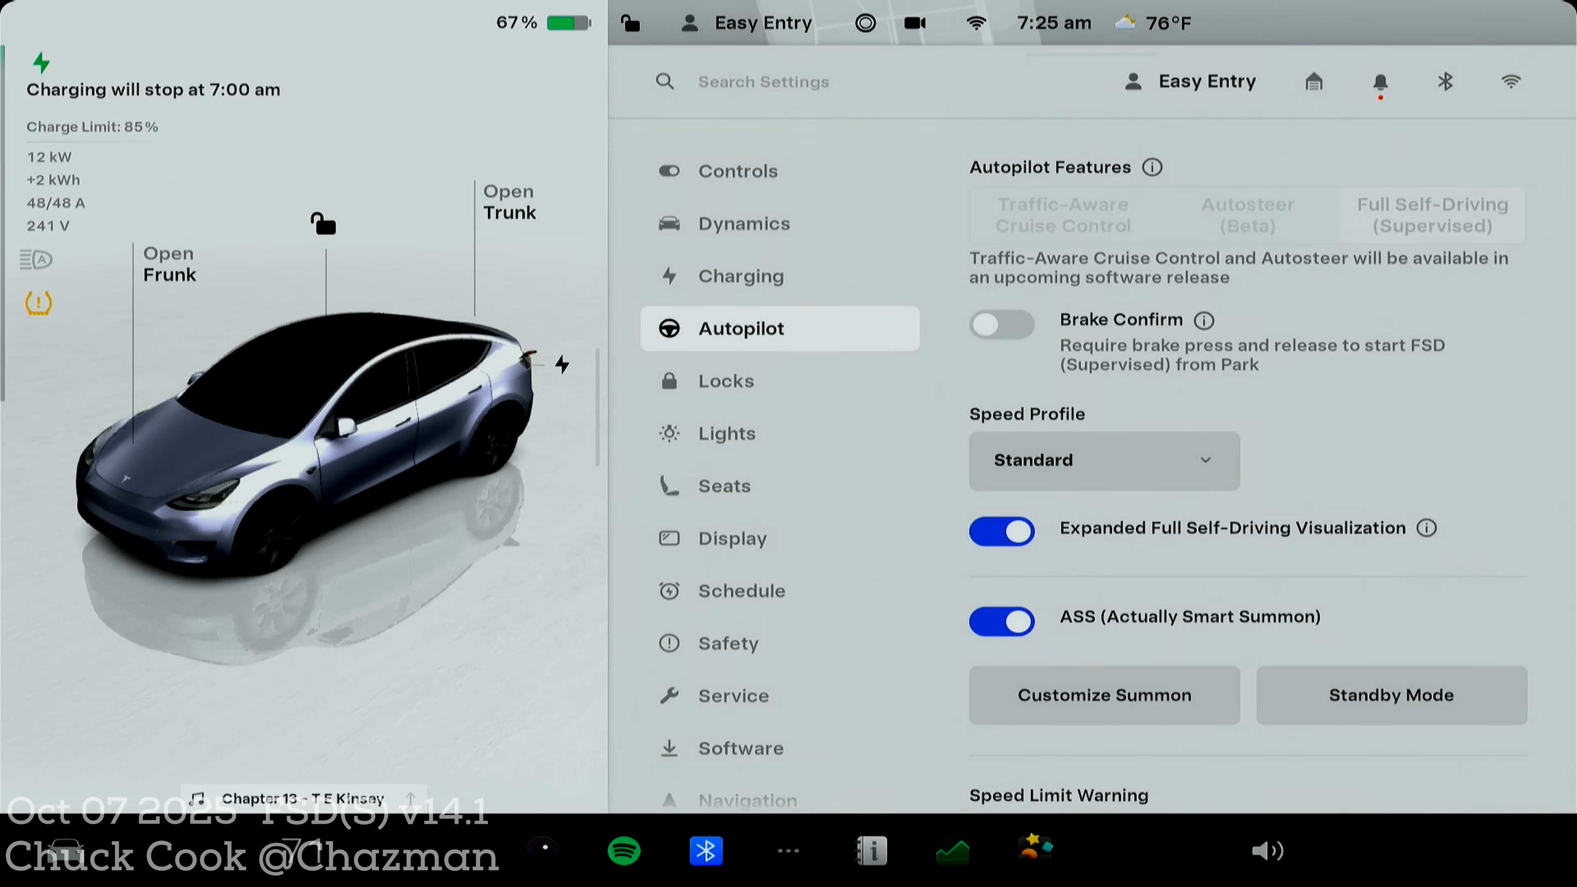
click(1202, 320)
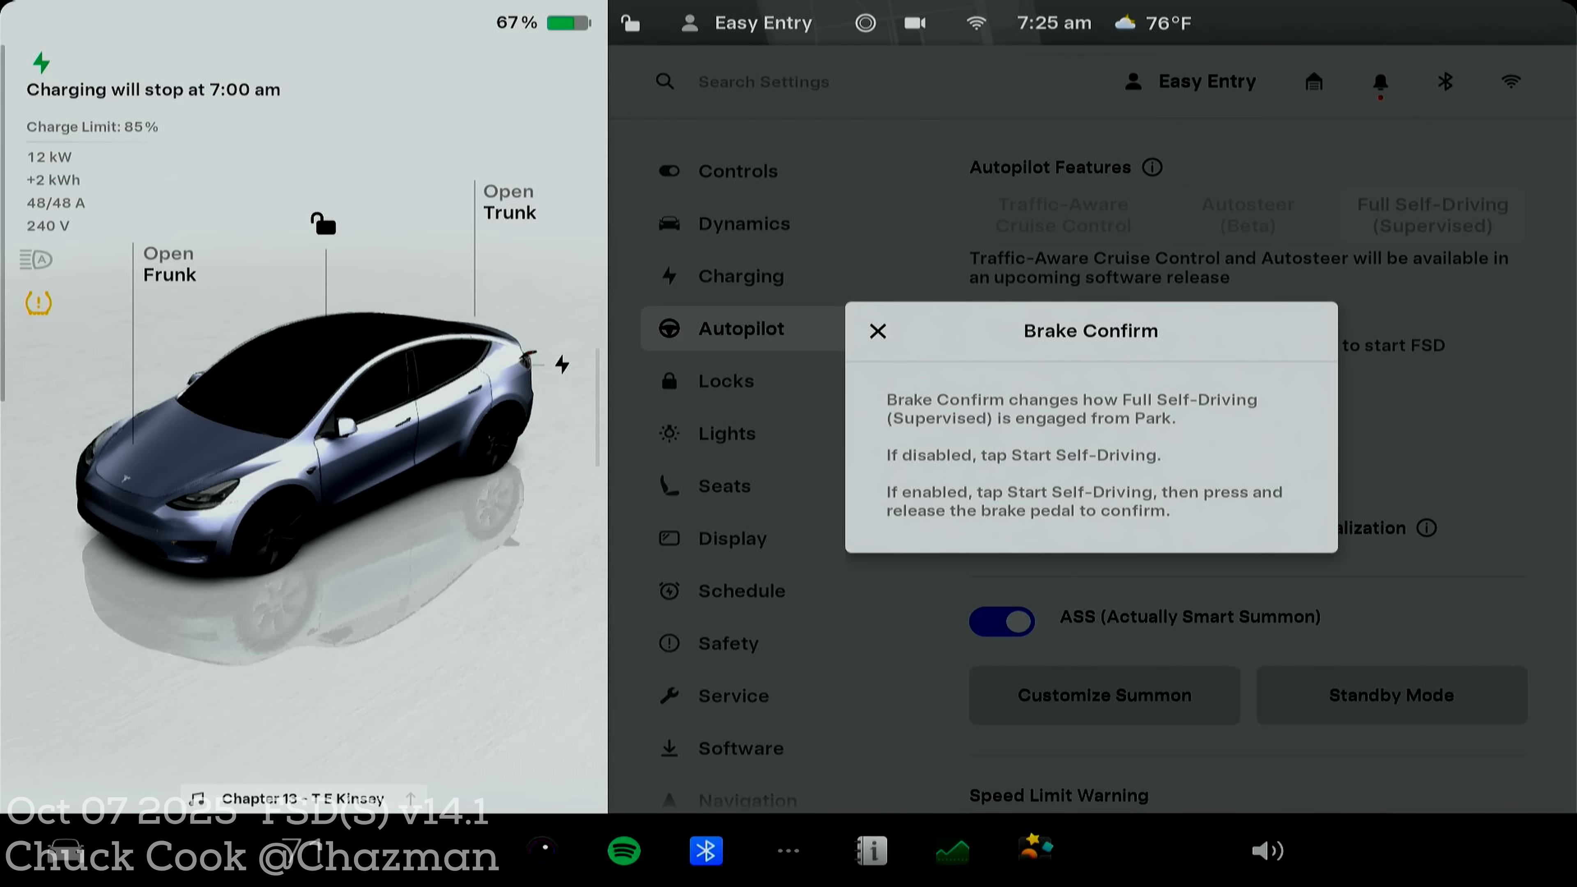
click(874, 331)
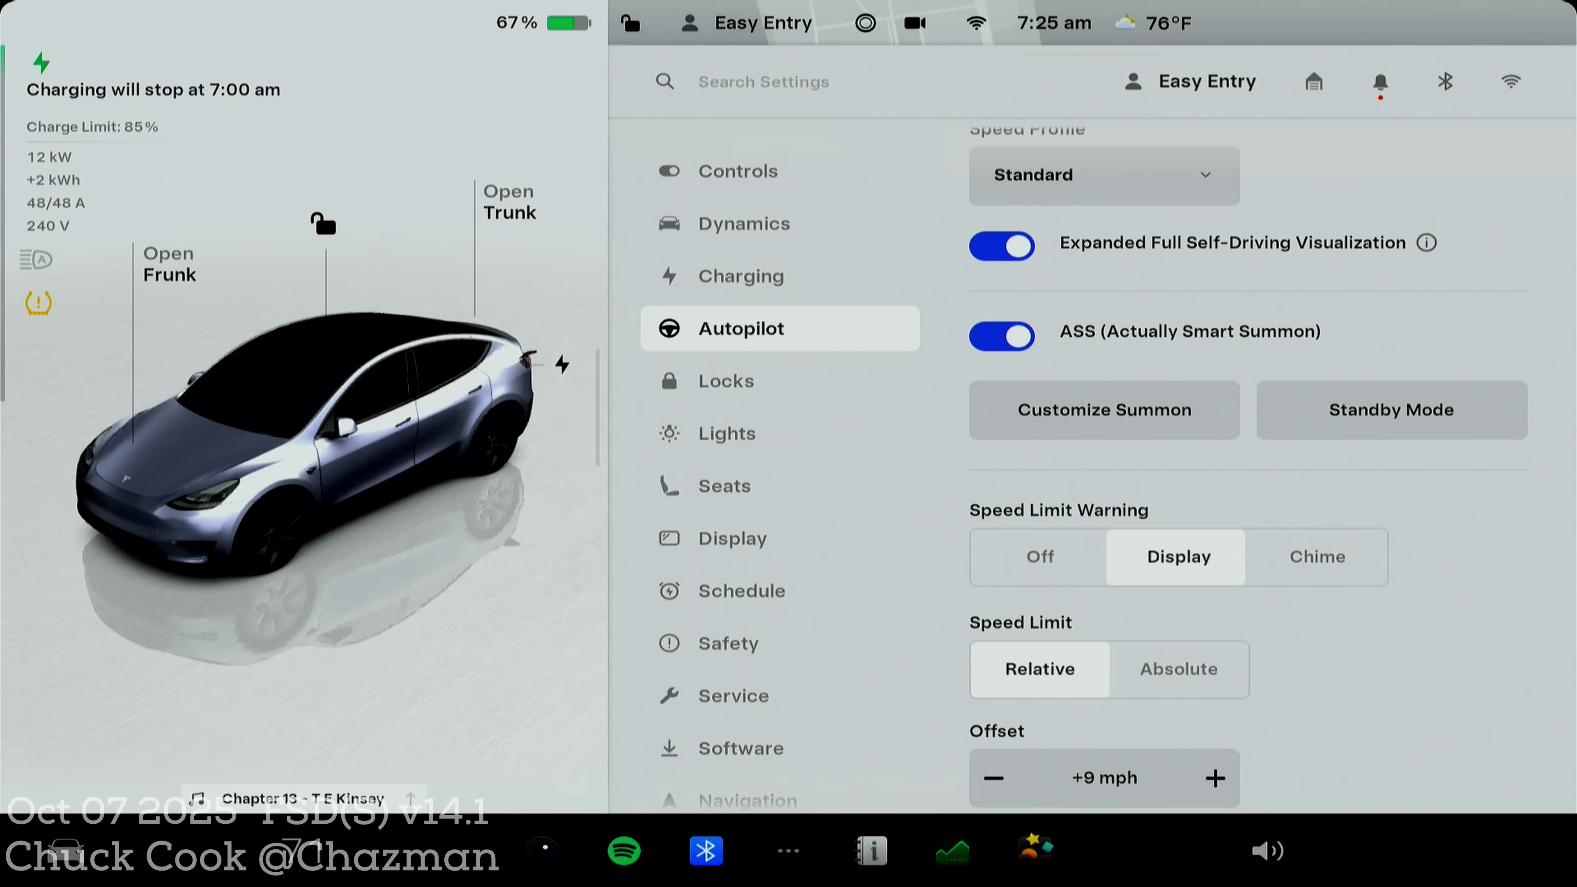